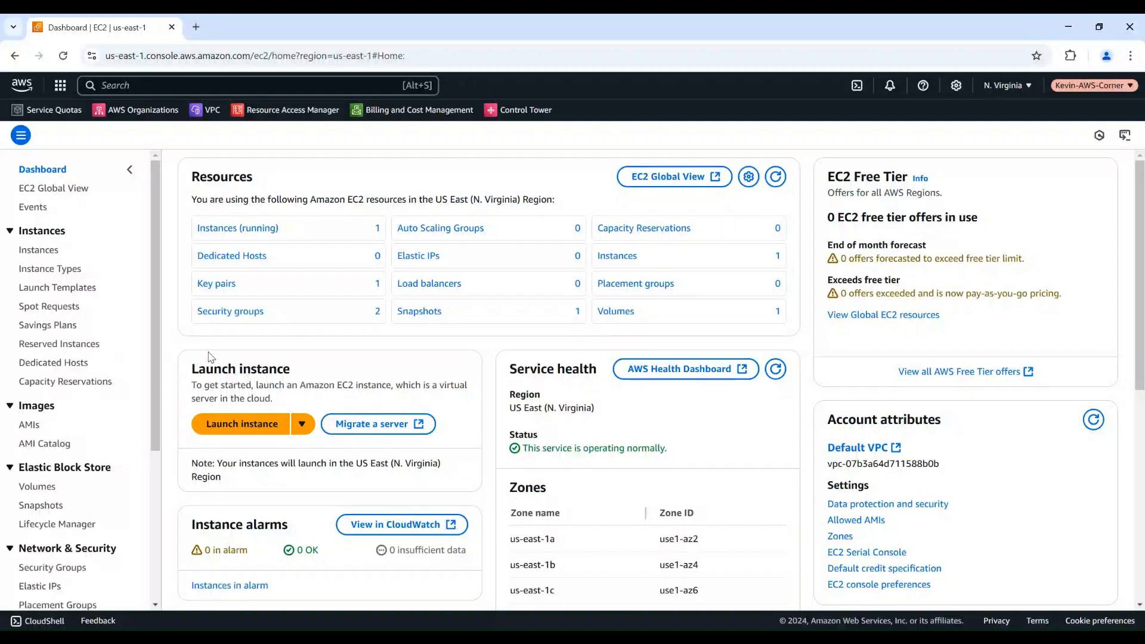
{"action": "mouse_move", "coordinate": [221, 229]}
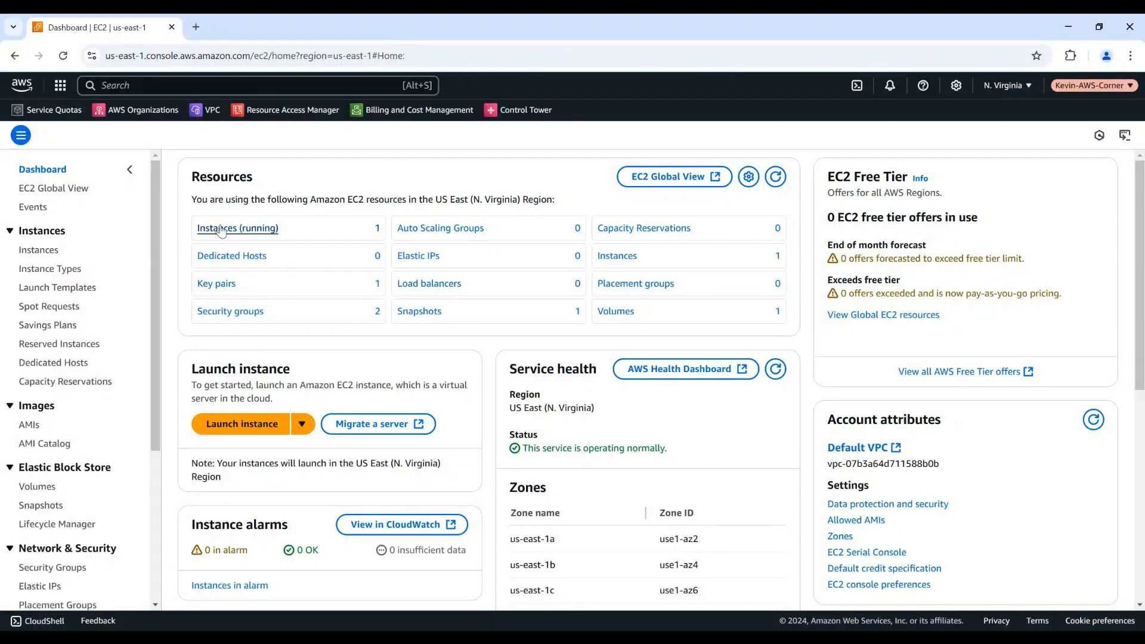
Step: Filter the EC2 dashboard to the running instances, showing MyWindowsServer
{"action": "left_click", "coordinate": [237, 228]}
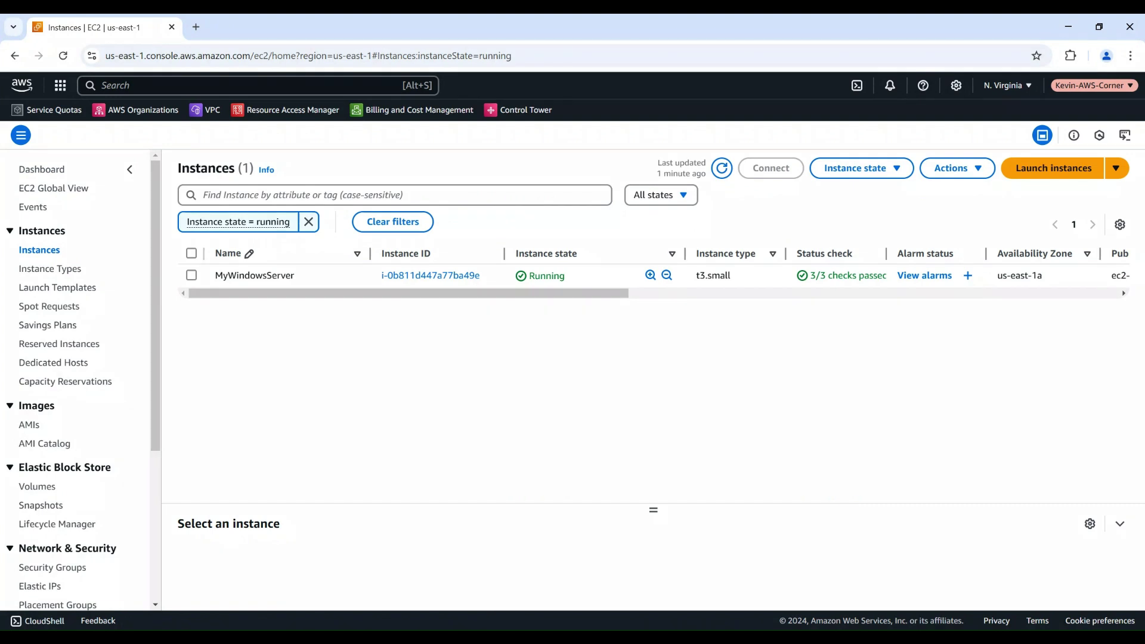
{"action": "mouse_move", "coordinate": [135, 171]}
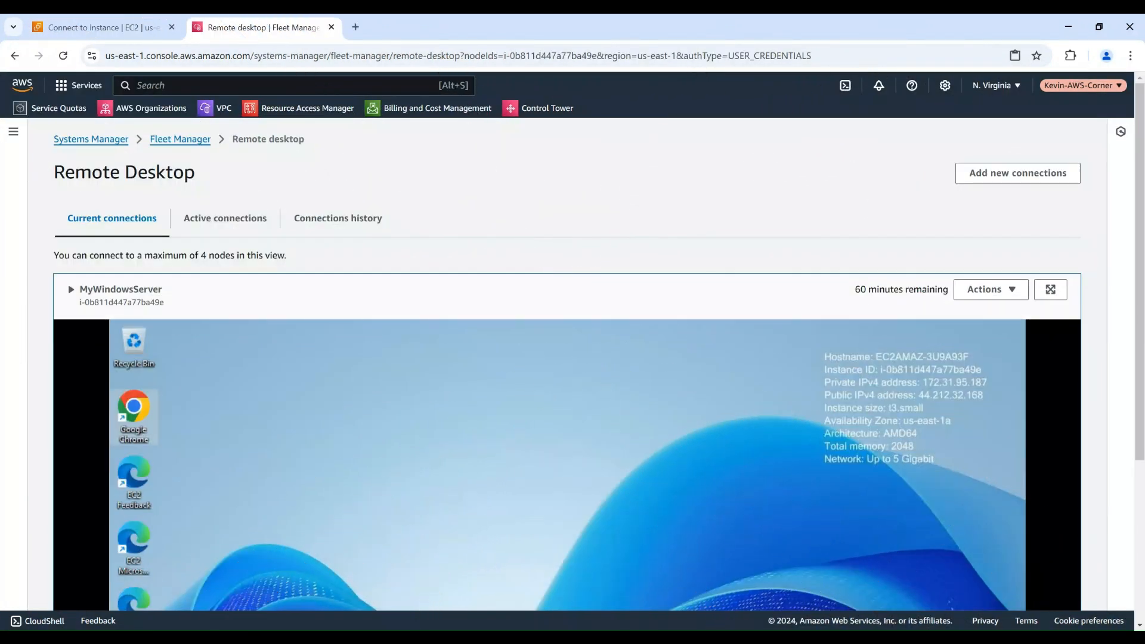
{"action": "mouse_move", "coordinate": [1025, 276]}
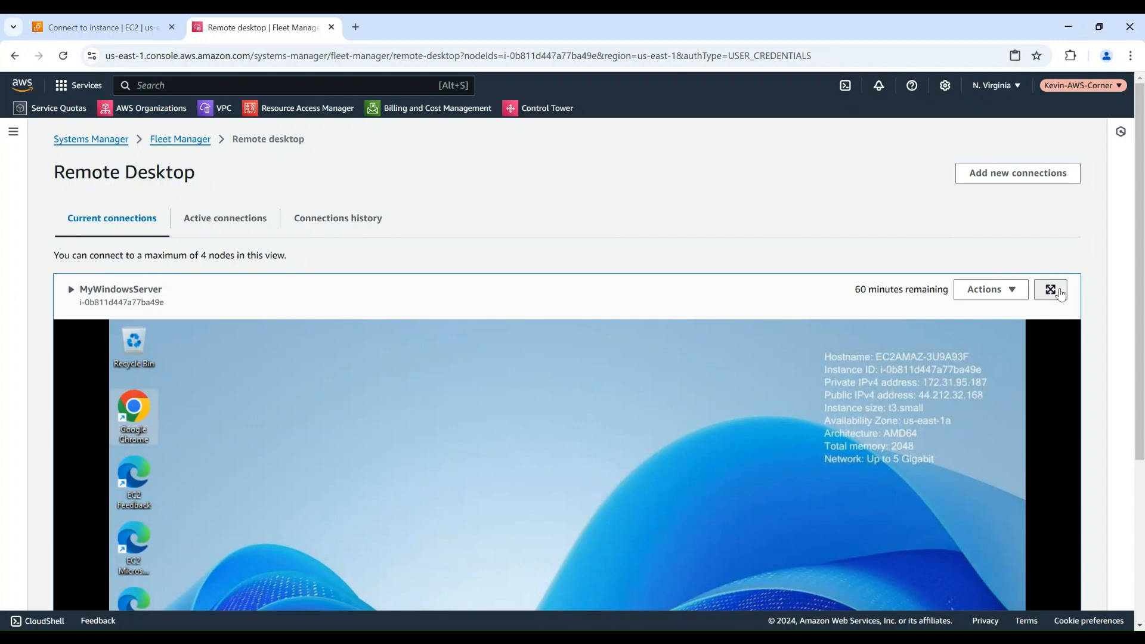
Step: Expand the MyWindowsServer remote desktop to full-screen and bring up Chrome with its bookmark
{"action": "left_click", "coordinate": [1049, 289]}
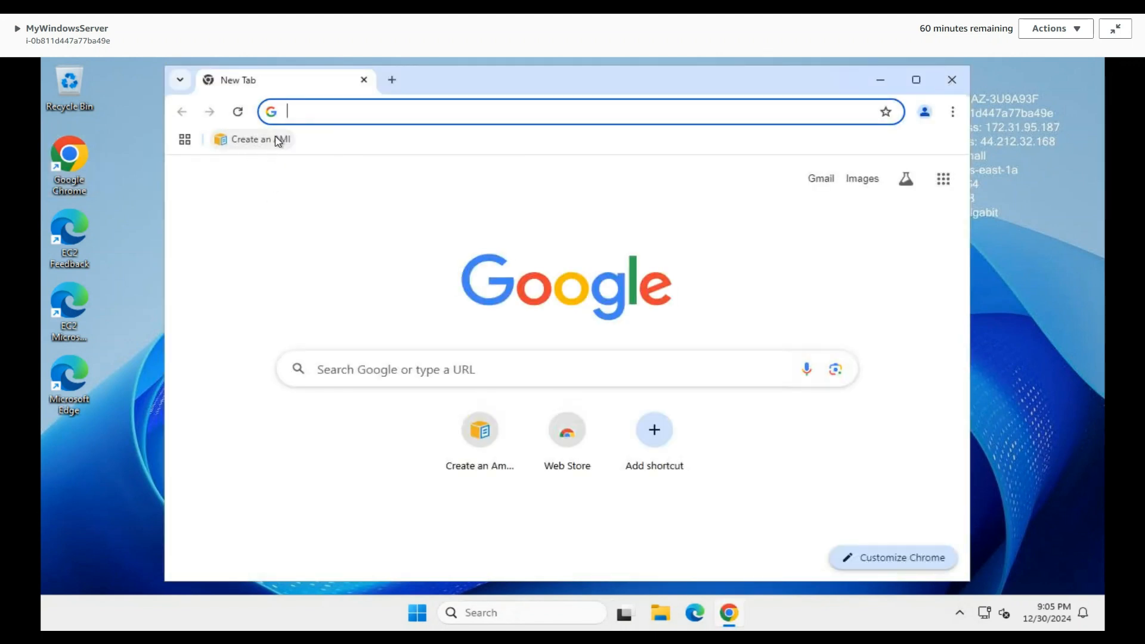
{"action": "left_click", "coordinate": [250, 139]}
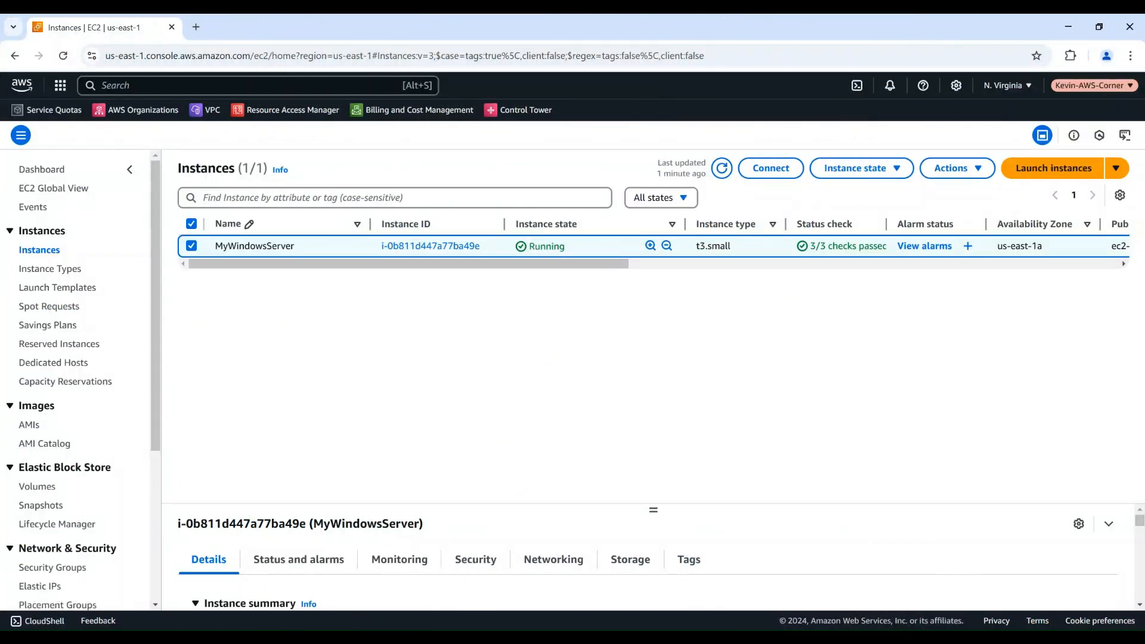
{"action": "mouse_move", "coordinate": [873, 192]}
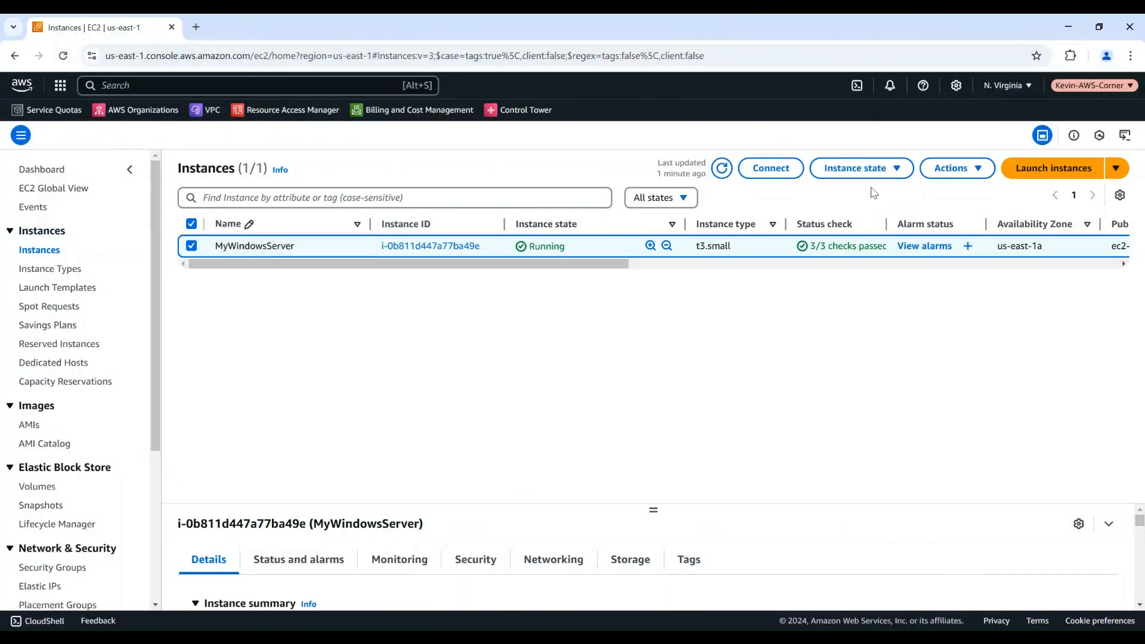
Step: Start Create image for MyWindowsServer from Actions > Image and templates
{"action": "left_click", "coordinate": [956, 166]}
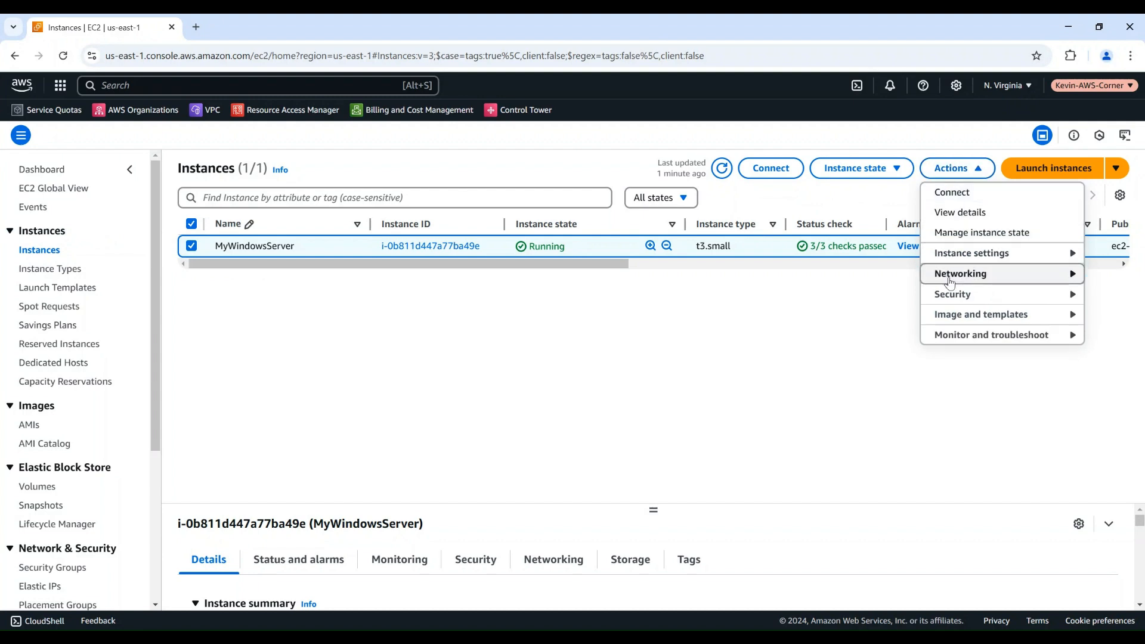
{"action": "mouse_move", "coordinate": [980, 315]}
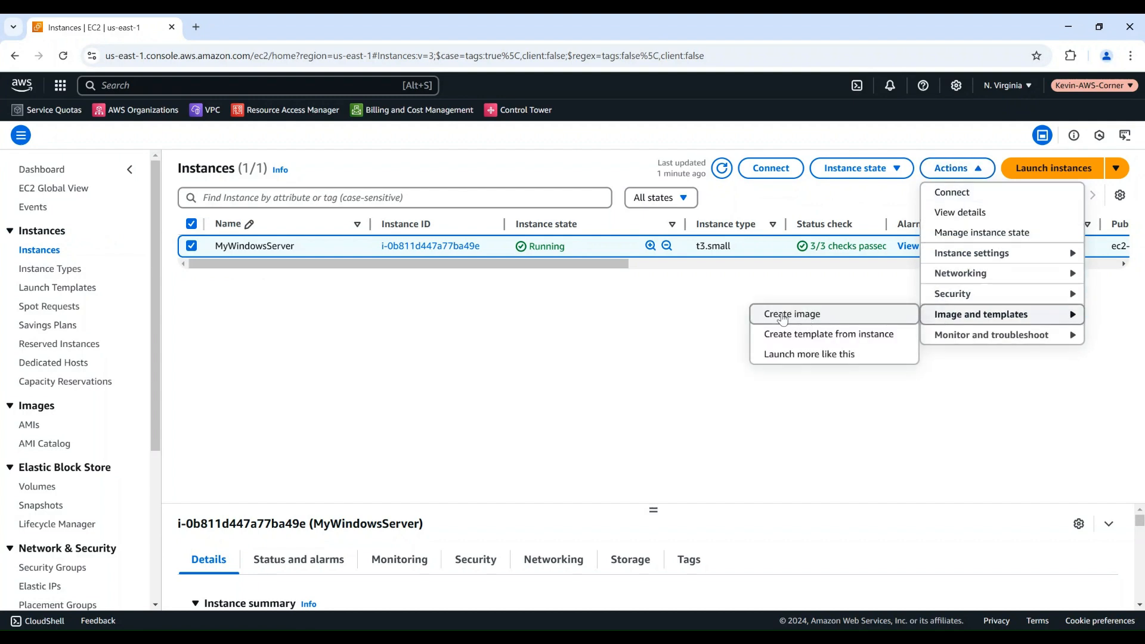
{"action": "left_click", "coordinate": [792, 314]}
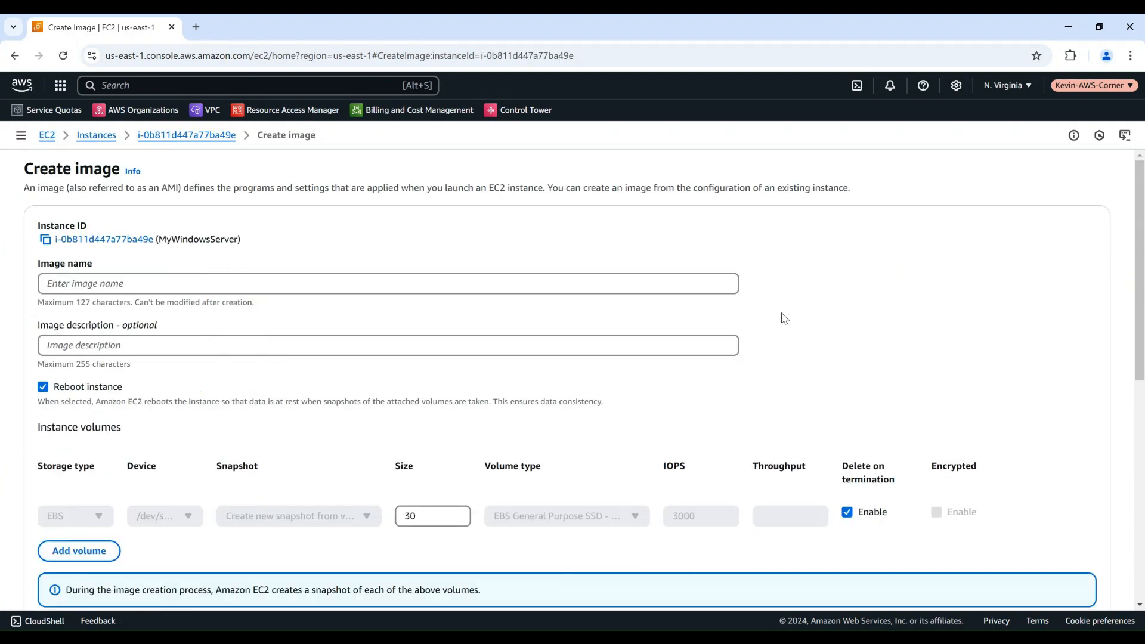
Step: Name the image MyWindowsImage with description 'an image for windows instances'
{"action": "left_click", "coordinate": [251, 284]}
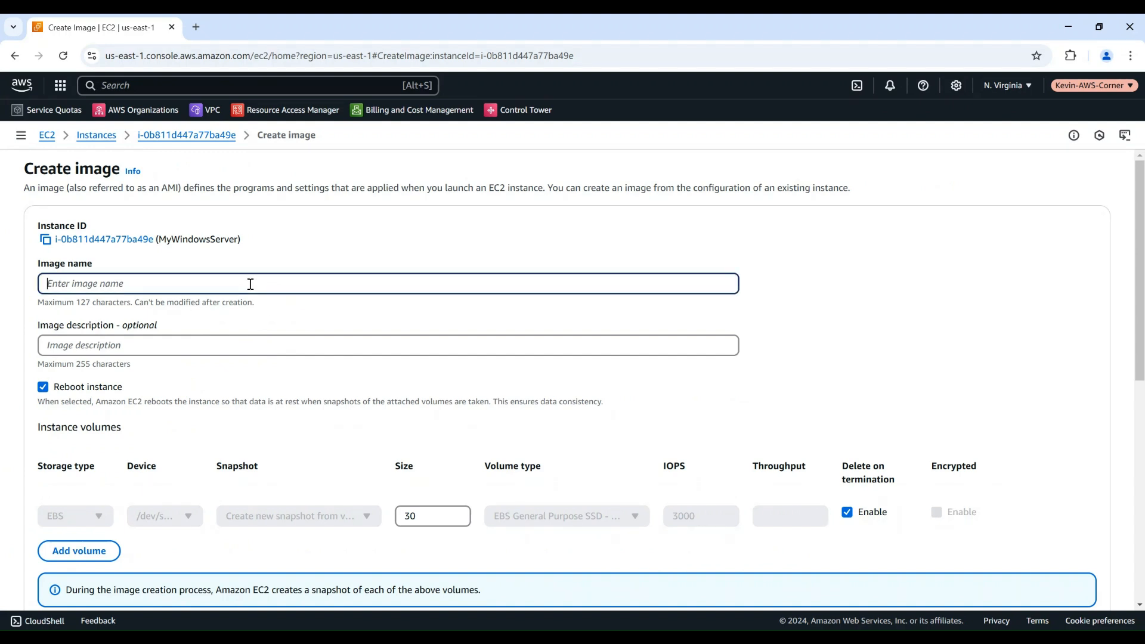
{"action": "type", "text": "MyWindowsImage"}
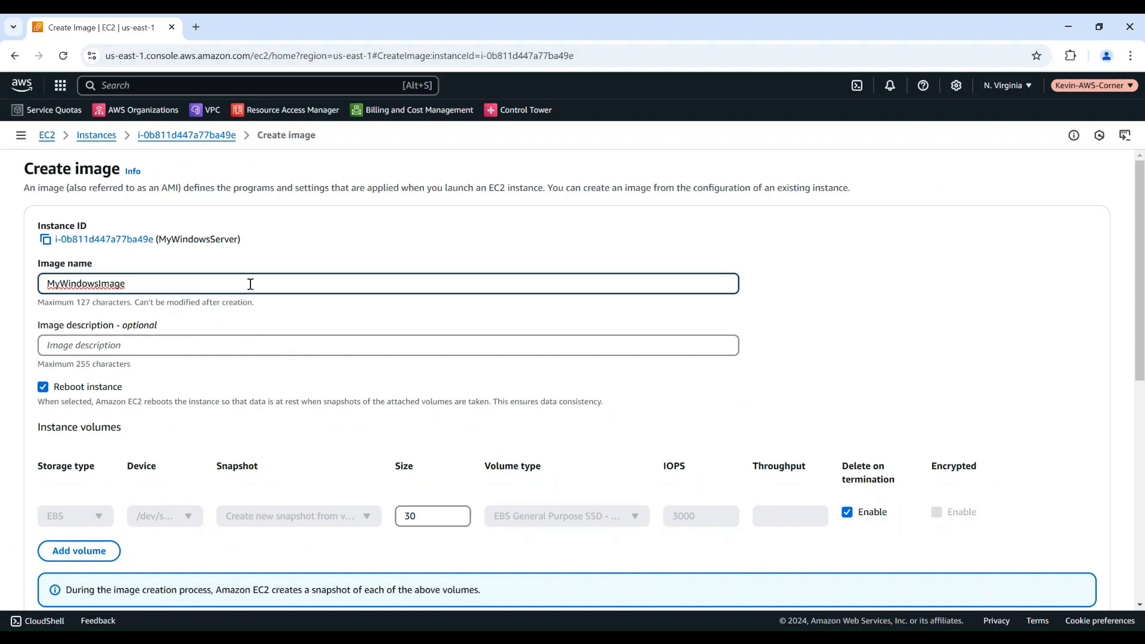
{"action": "left_click", "coordinate": [221, 345]}
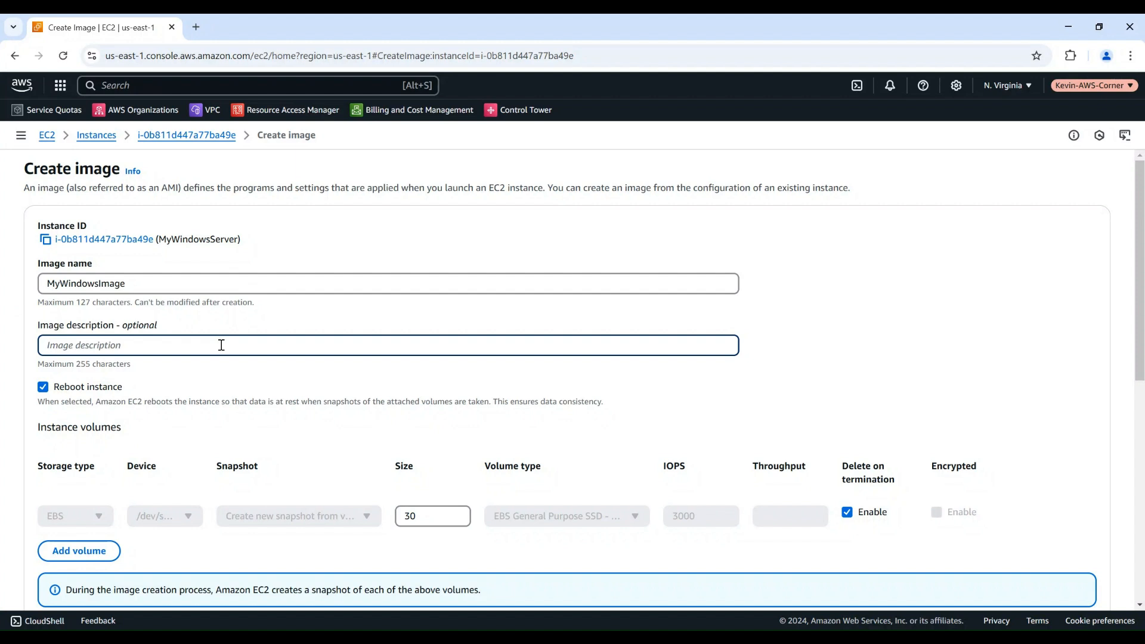
{"action": "type", "text": "a"}
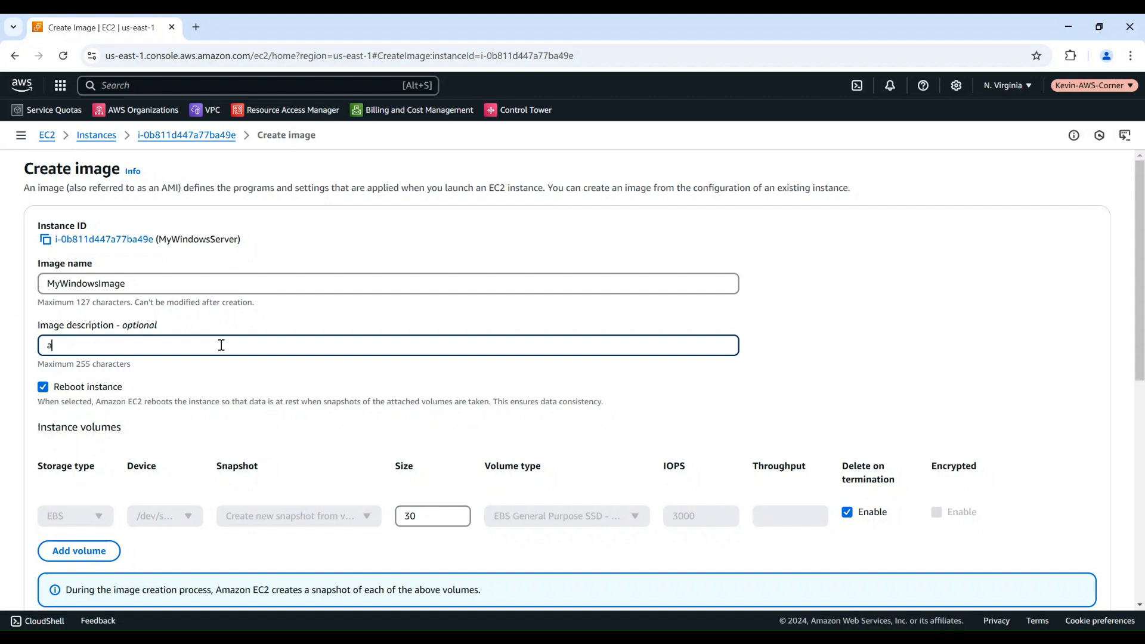
{"action": "type", "text": "n image"}
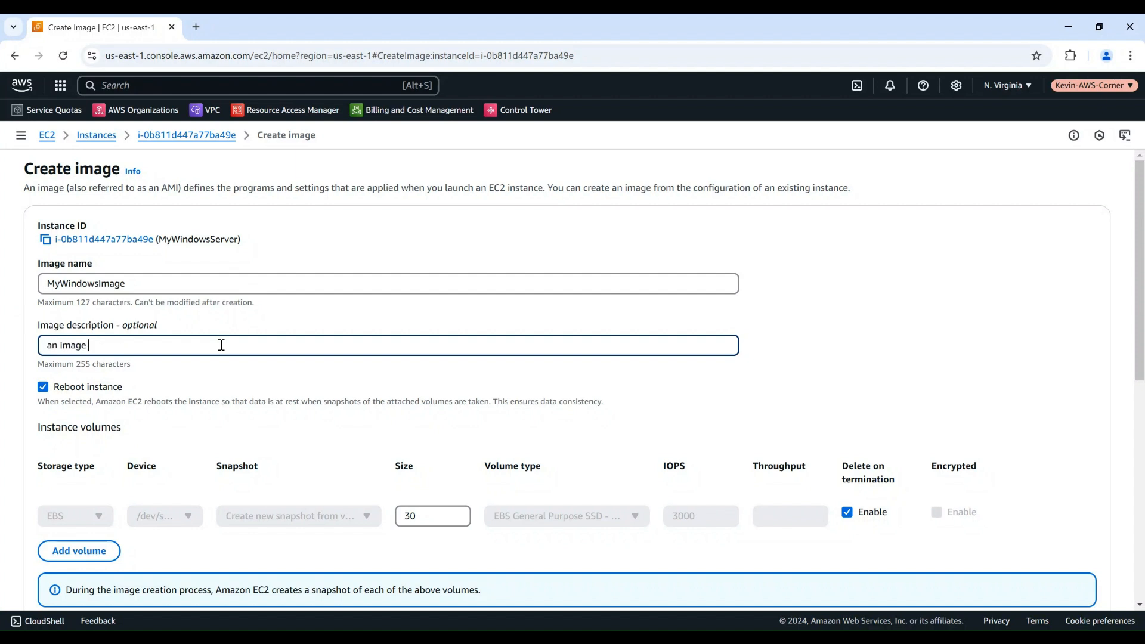
{"action": "type", "text": "for windoe"}
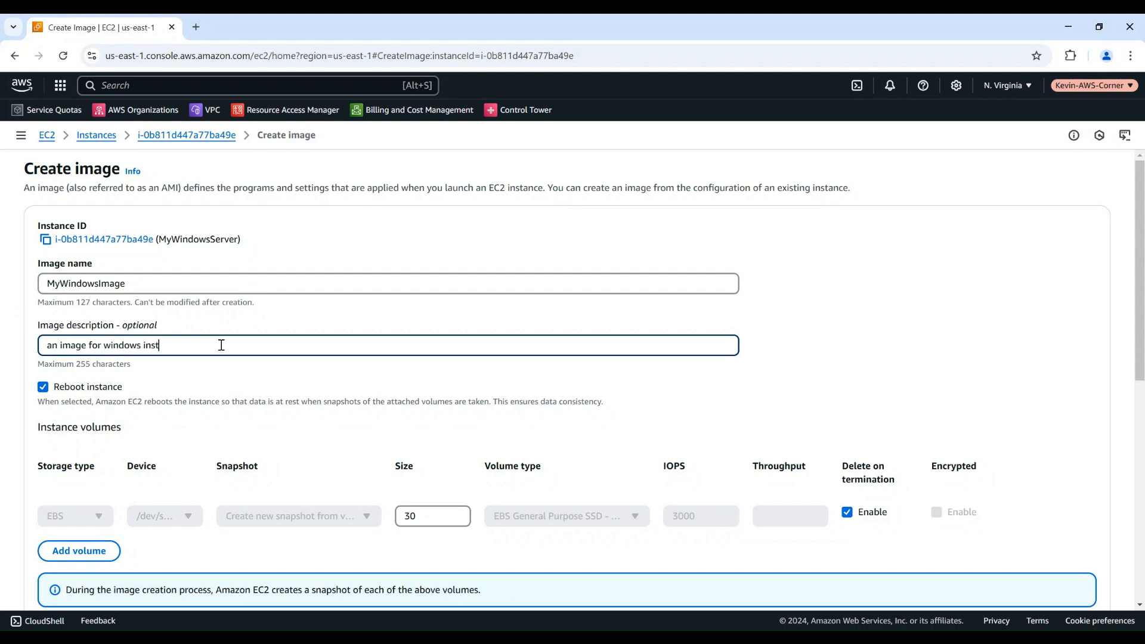
{"action": "type", "text": "ances"}
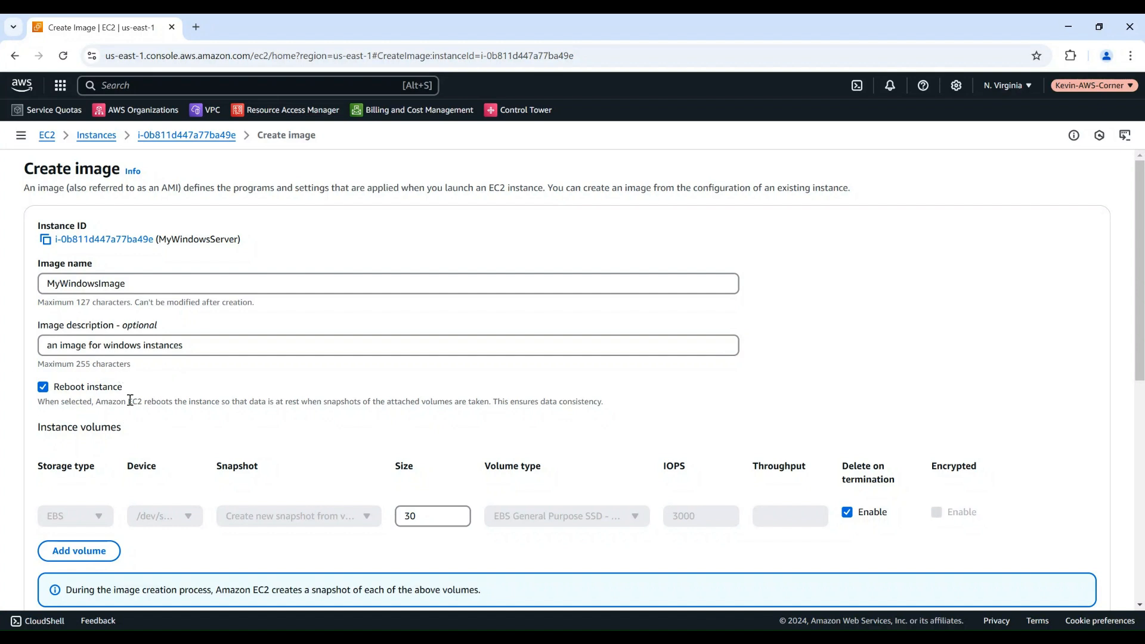
{"action": "mouse_move", "coordinate": [31, 374]}
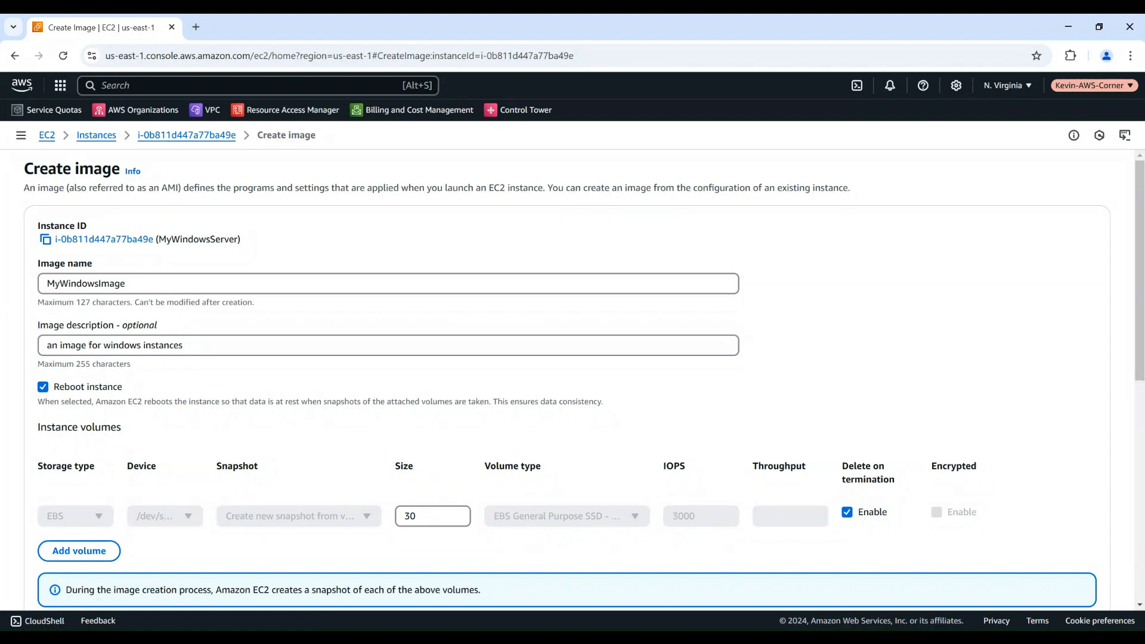
{"action": "mouse_move", "coordinate": [137, 425]}
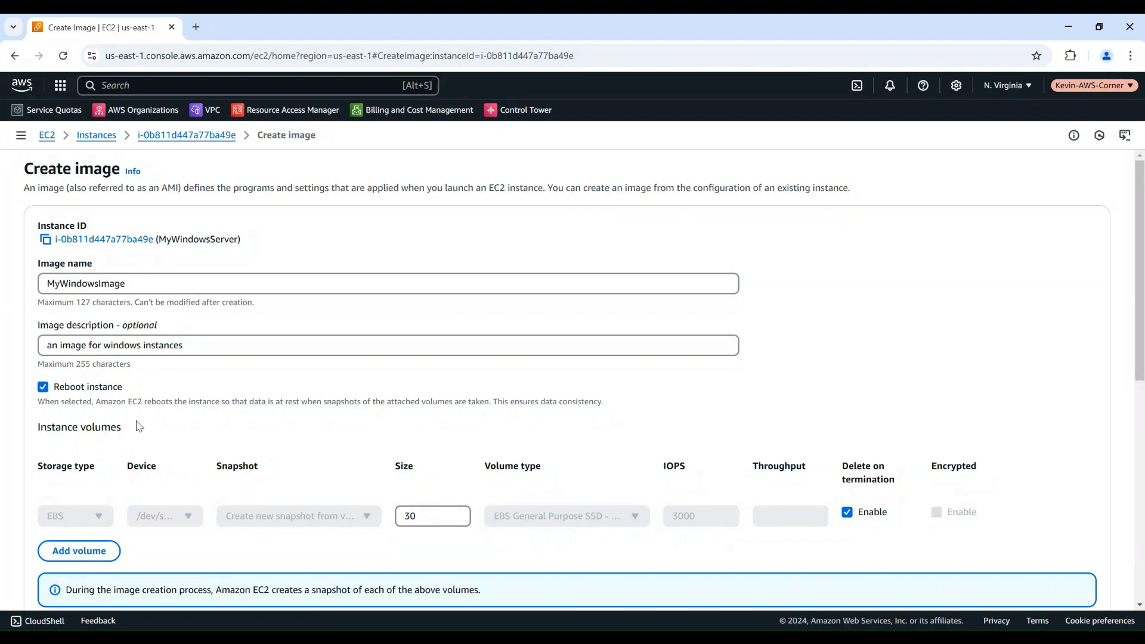
{"action": "mouse_move", "coordinate": [397, 541]}
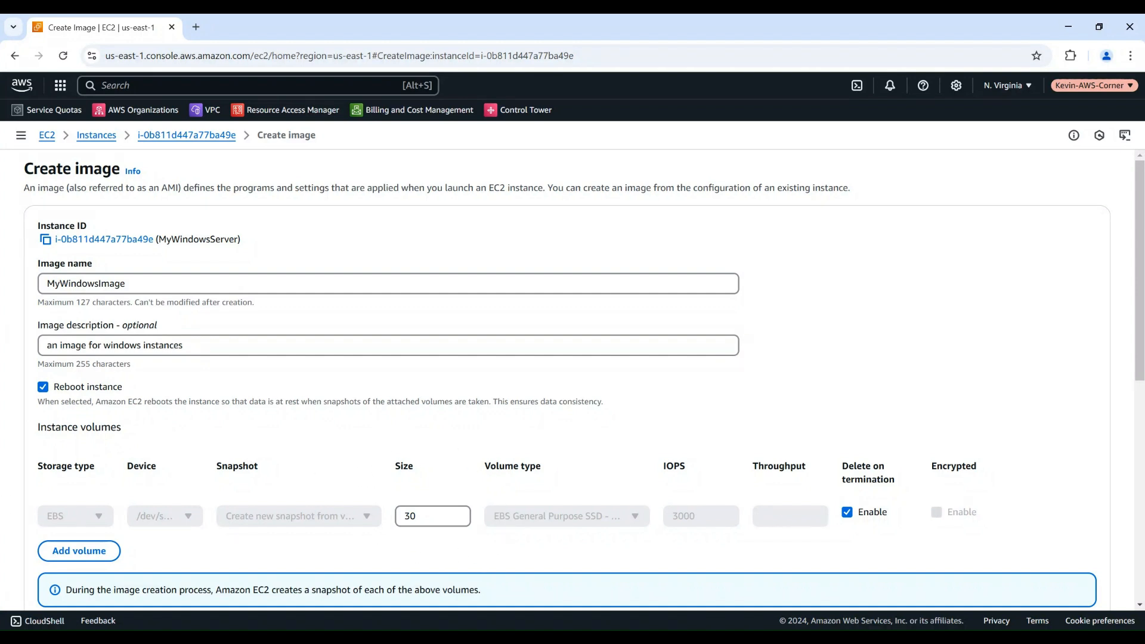
{"action": "mouse_move", "coordinate": [85, 490]}
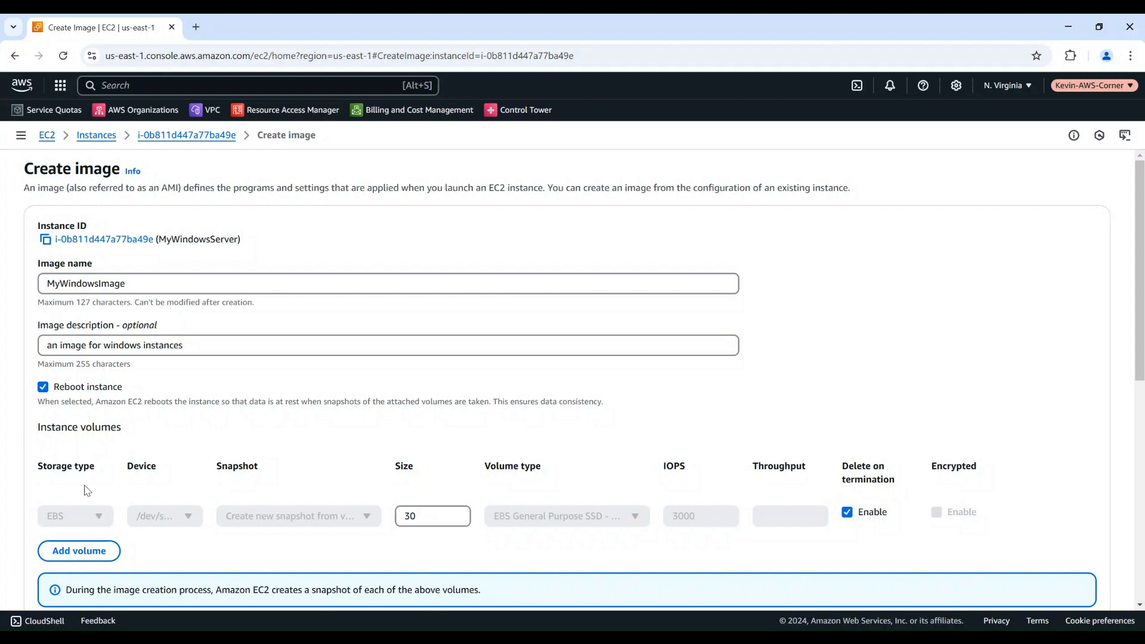
{"action": "mouse_move", "coordinate": [21, 520]}
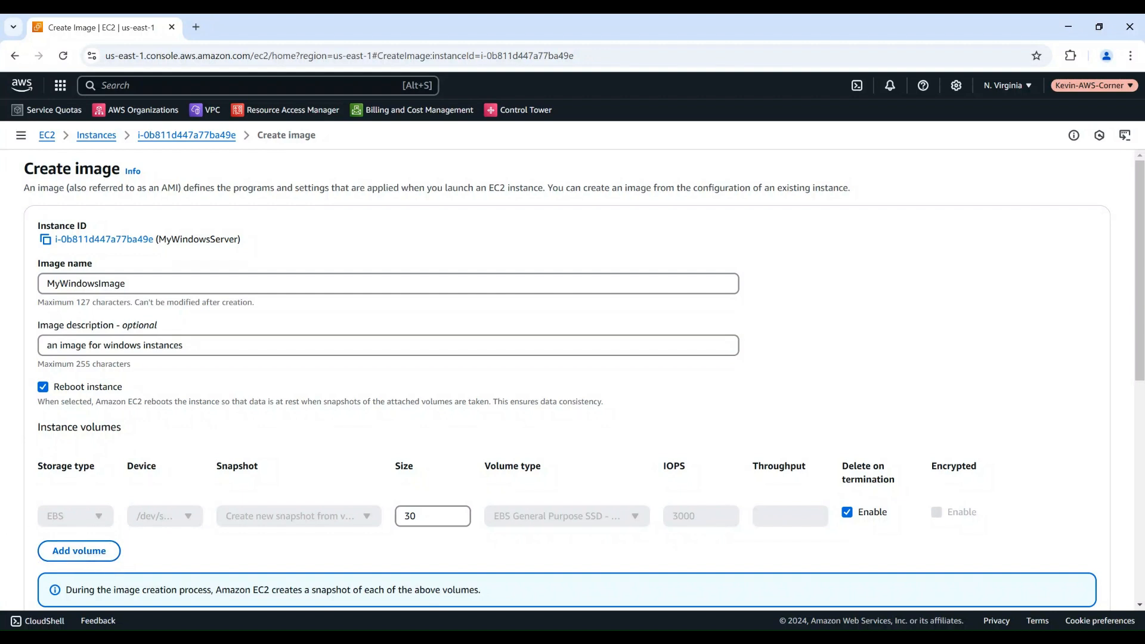
Step: Submit creation of the MyWindowsImage AMI from MyWindowsServer
{"action": "scroll", "scroll_direction": "down", "scroll_amount": 3}
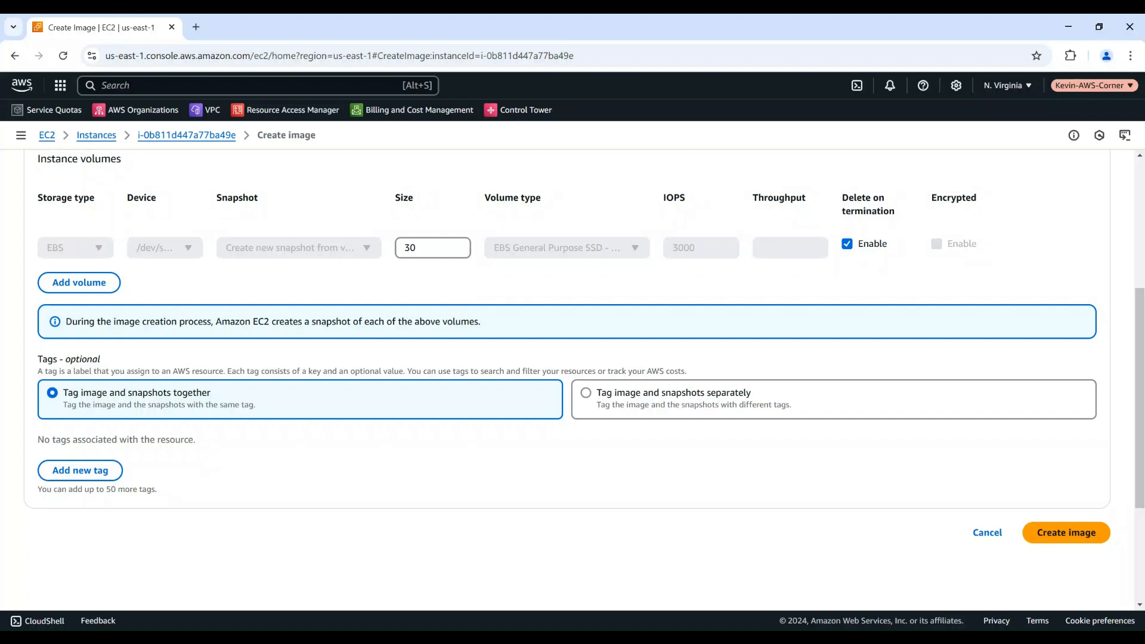
{"action": "mouse_move", "coordinate": [884, 508]}
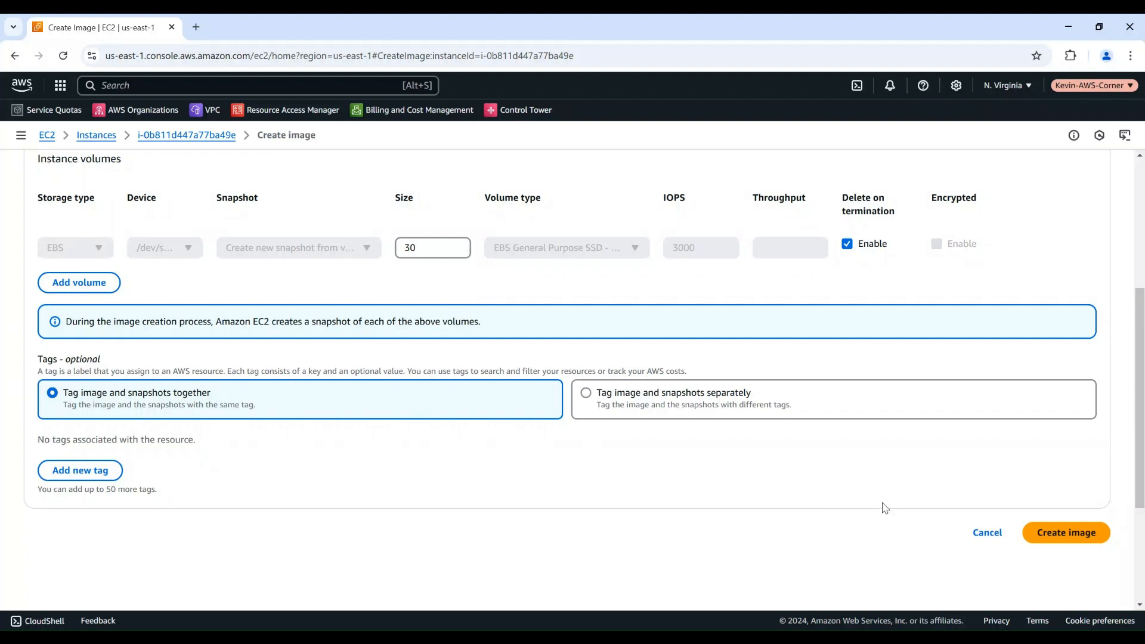
{"action": "left_click", "coordinate": [1066, 532]}
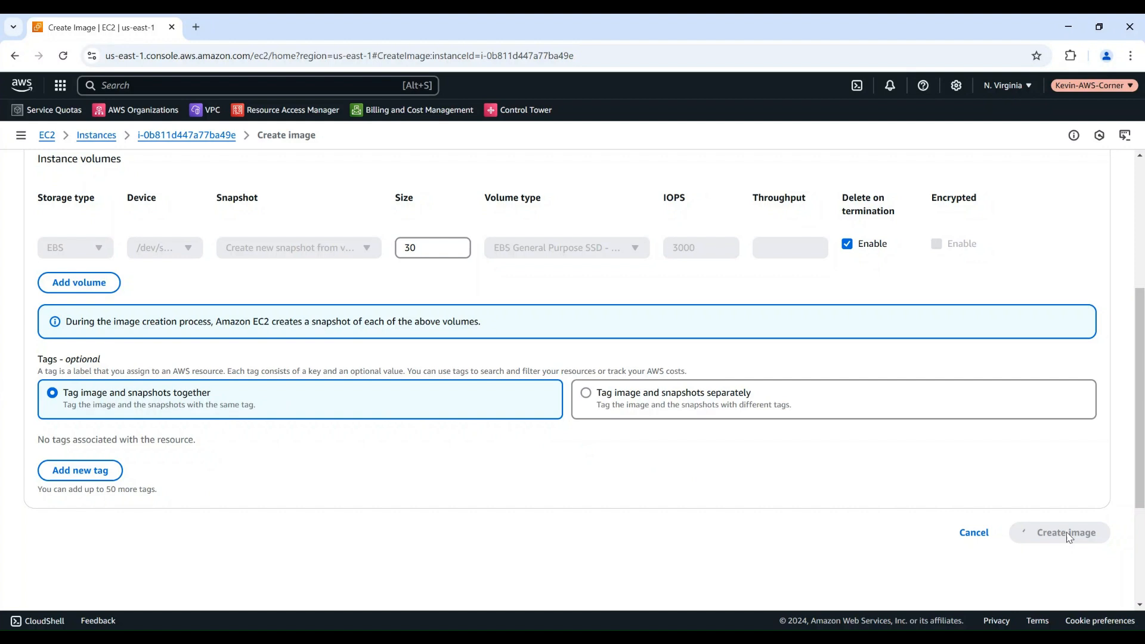
{"action": "left_click", "coordinate": [1066, 532]}
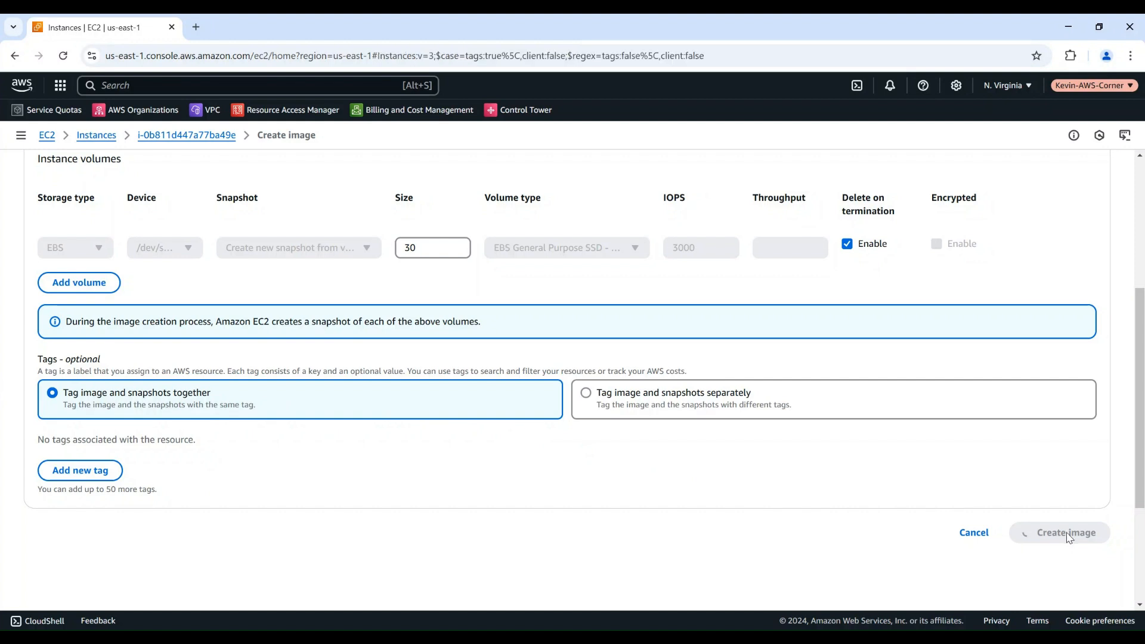
{"action": "left_click", "coordinate": [1065, 532]}
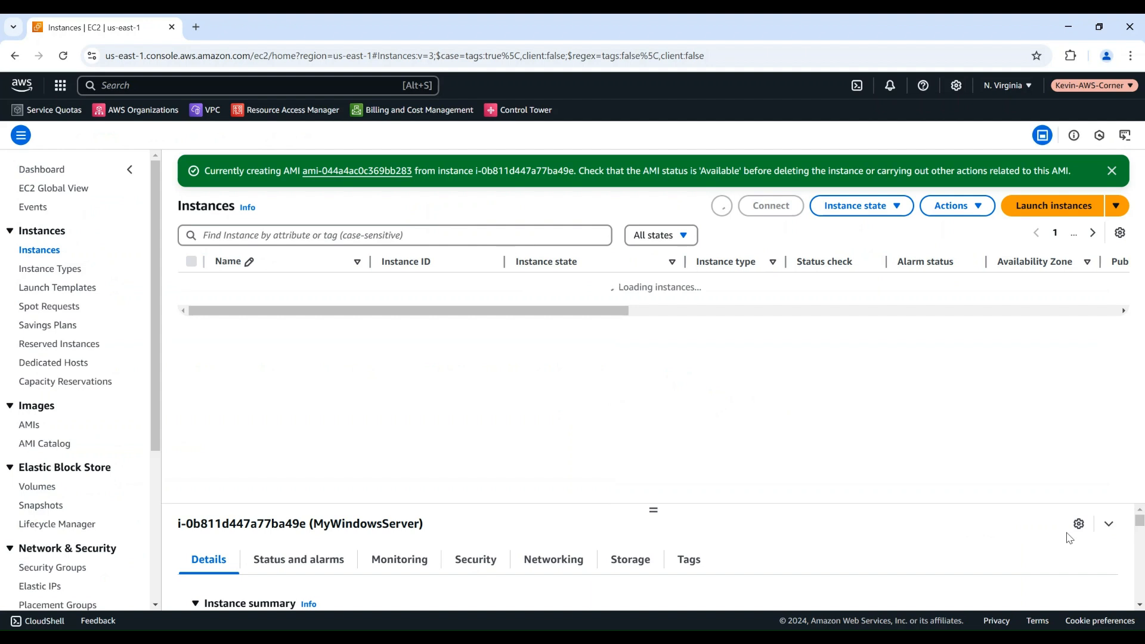
{"action": "mouse_move", "coordinate": [471, 463]}
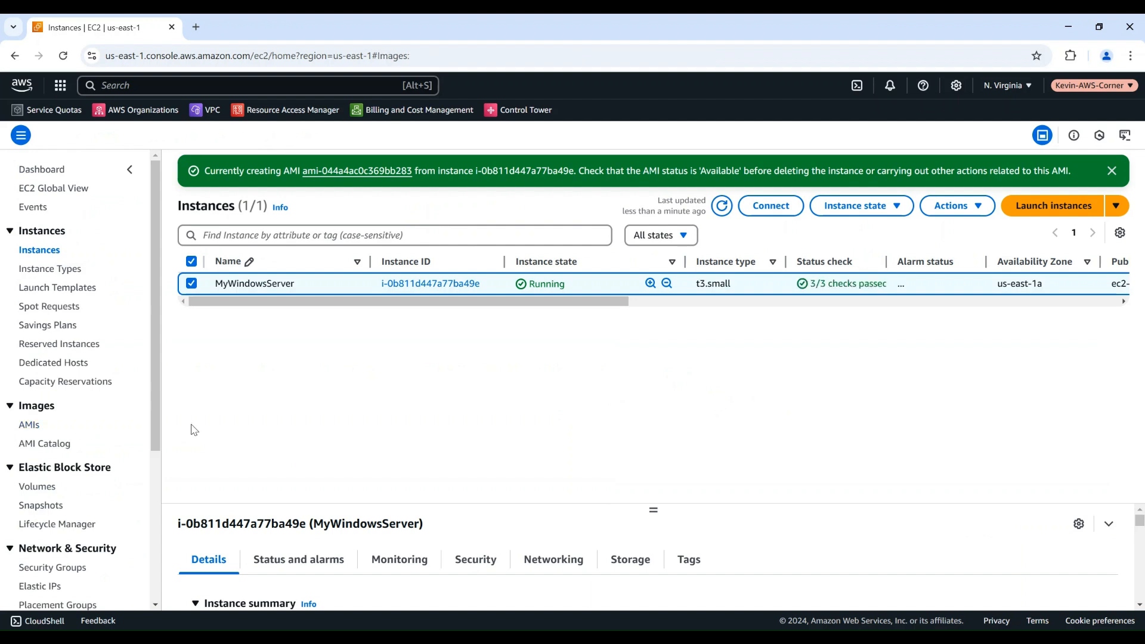
Step: Select the MyWindowsImage AMI in the AMIs list and launch an instance from it
{"action": "left_click", "coordinate": [29, 425]}
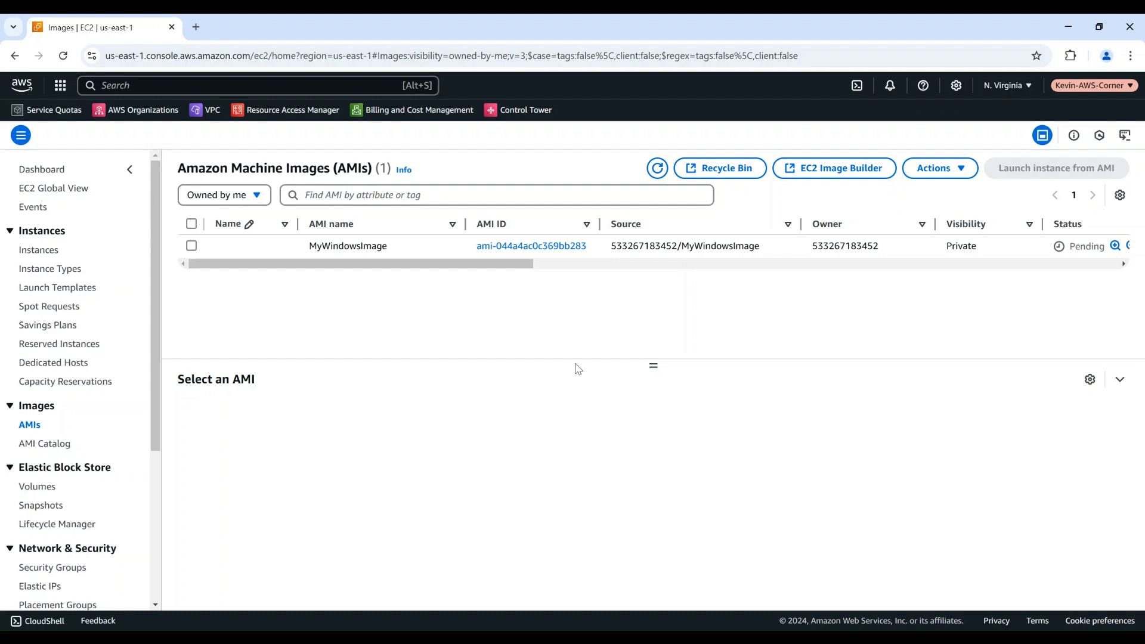
{"action": "mouse_move", "coordinate": [1116, 279]}
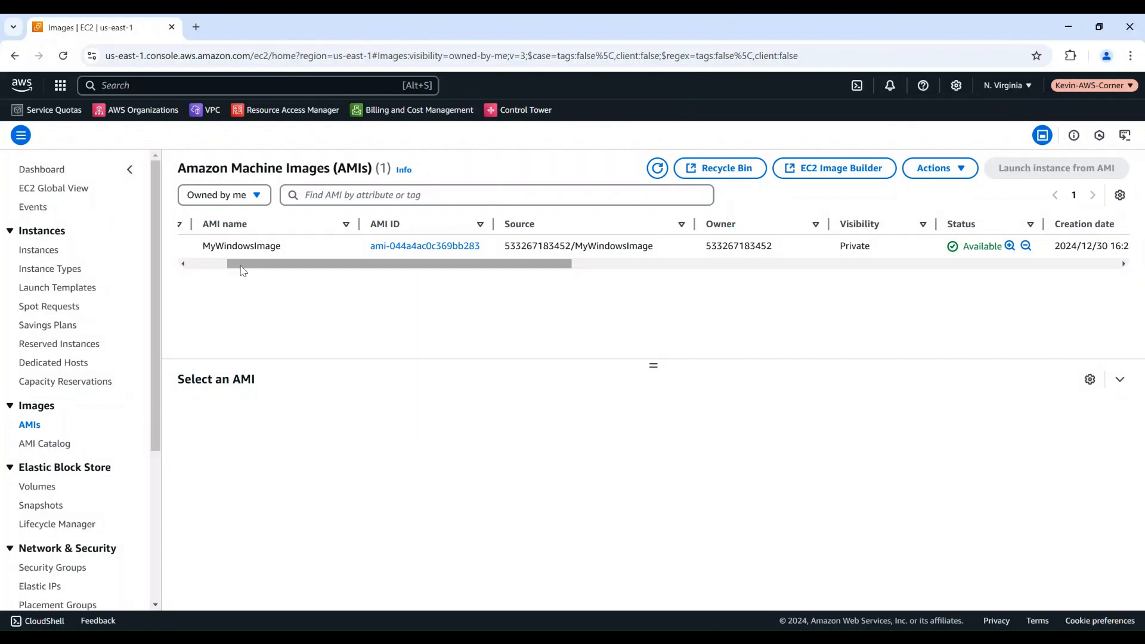
{"action": "mouse_move", "coordinate": [993, 305]}
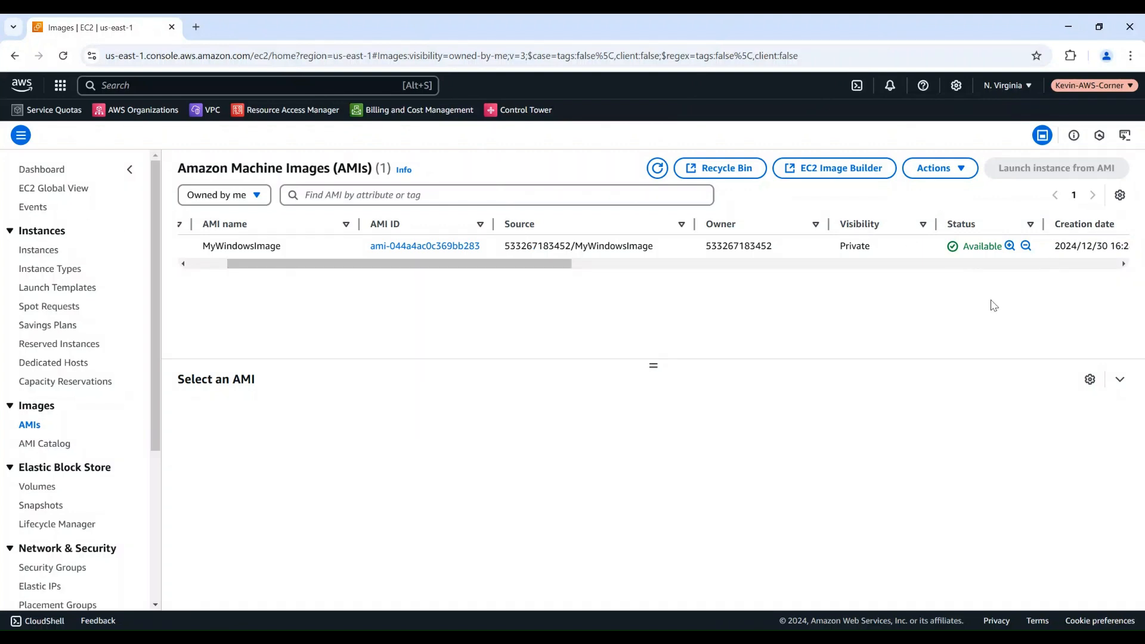
{"action": "mouse_move", "coordinate": [878, 232]}
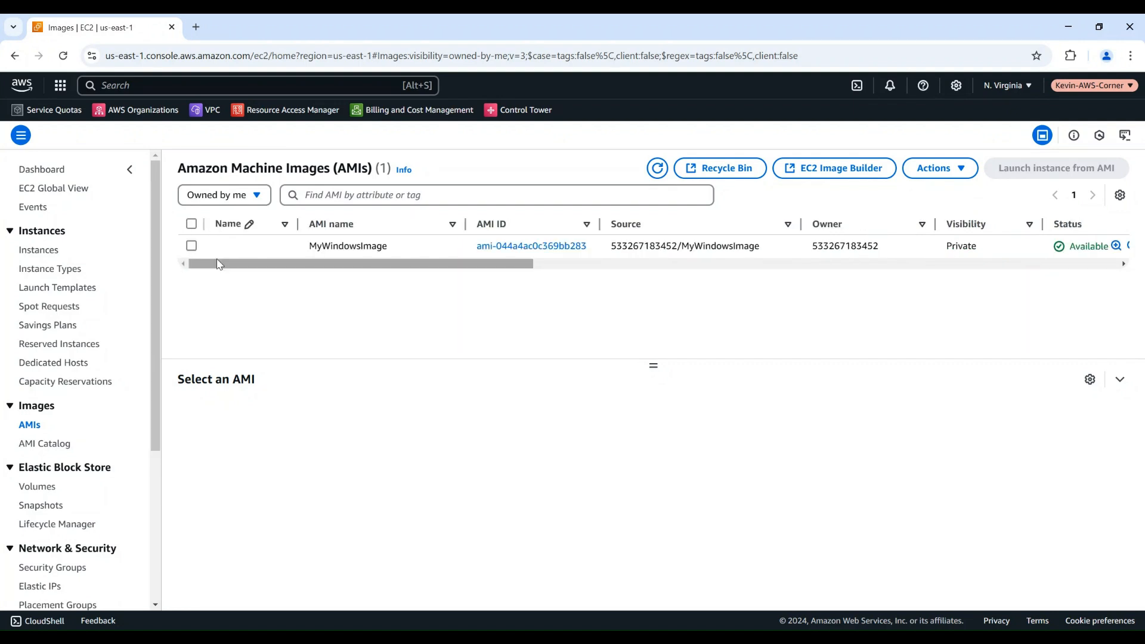
{"action": "left_click", "coordinate": [190, 245]}
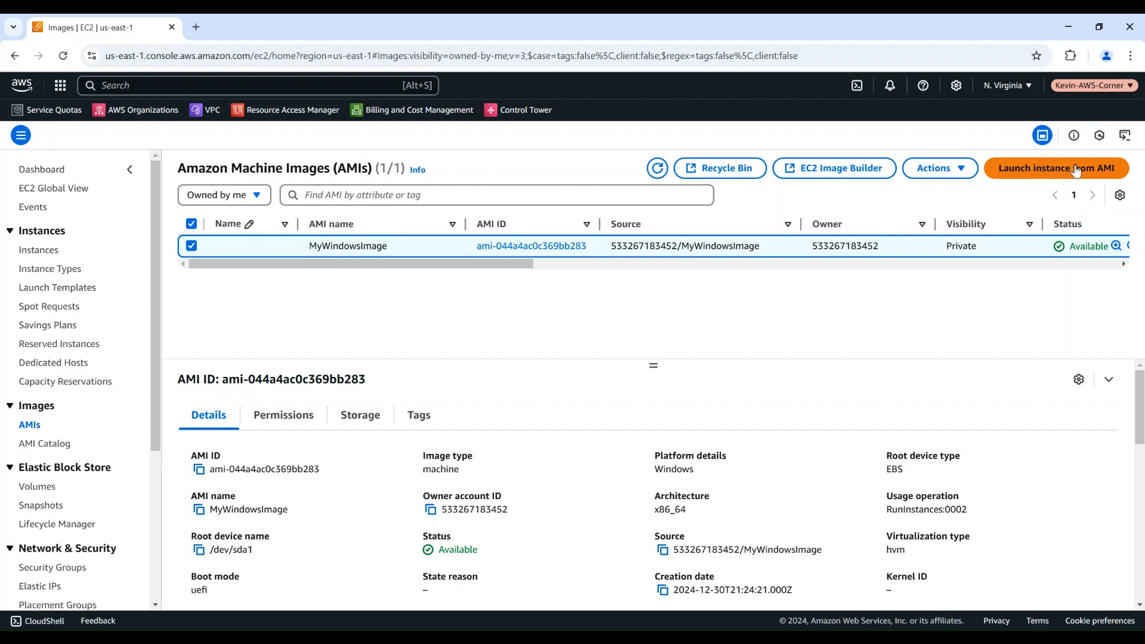
{"action": "left_click", "coordinate": [1056, 168]}
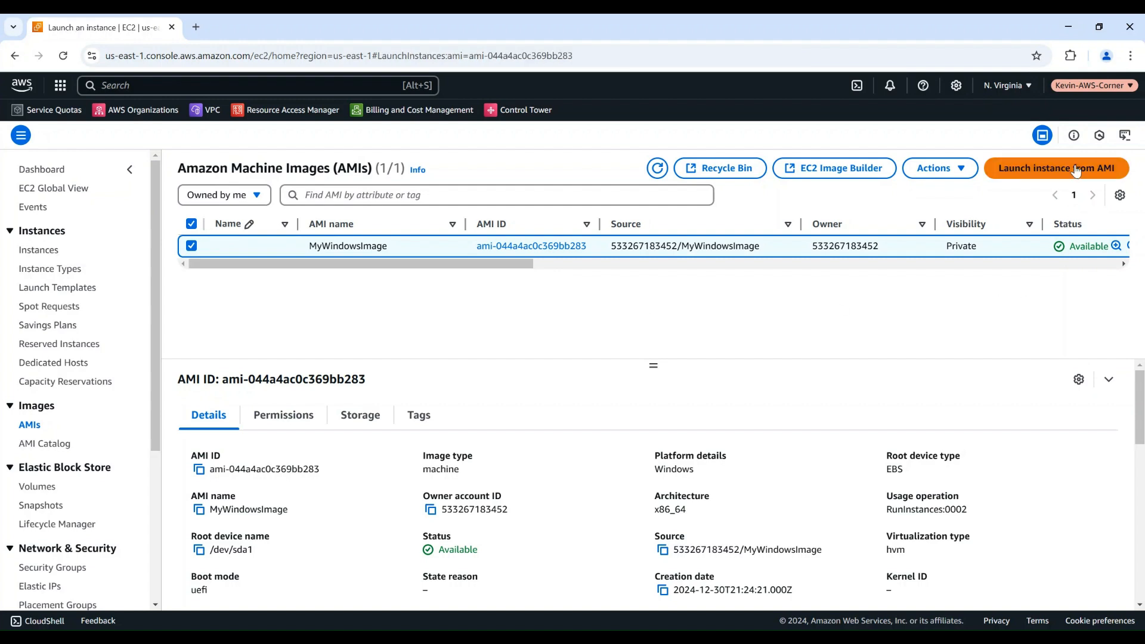
Step: Name the instance MyWinInstanceFromImage and choose t3.small as its instance type
{"action": "left_click", "coordinate": [1057, 168]}
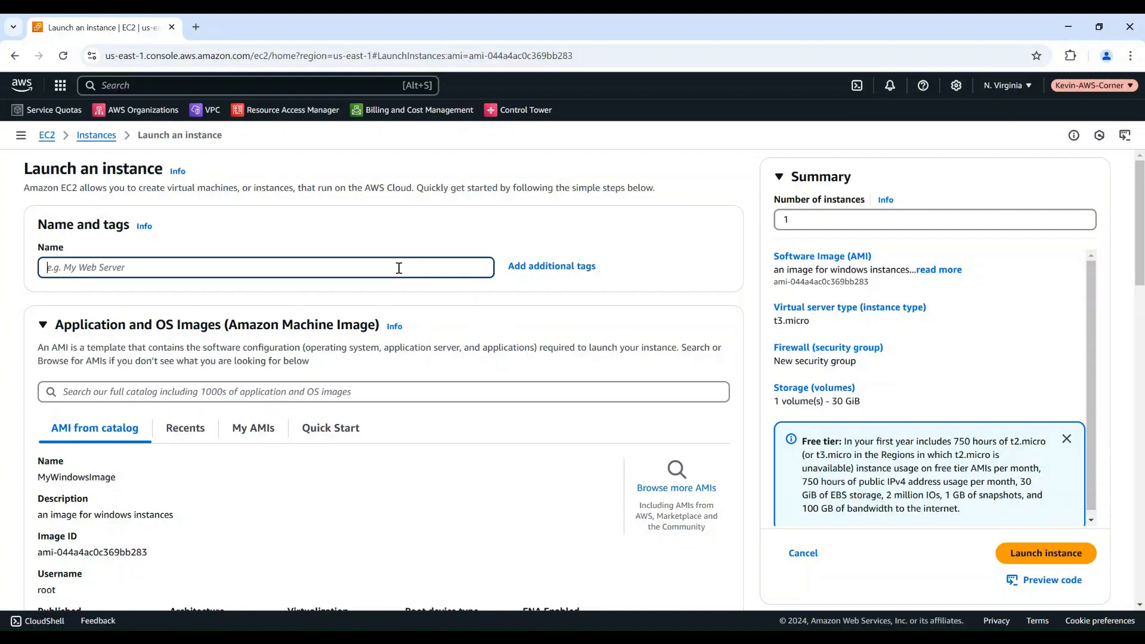
{"action": "type", "text": "MyWinInstanceFromImage"}
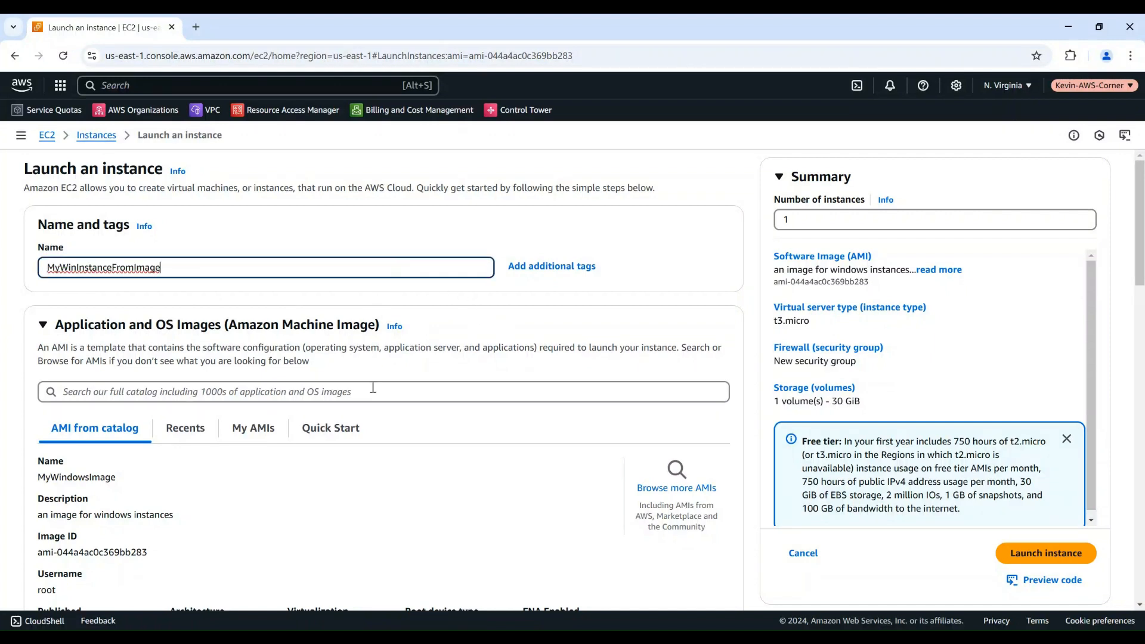
{"action": "scroll", "scroll_direction": "down", "scroll_amount": 3}
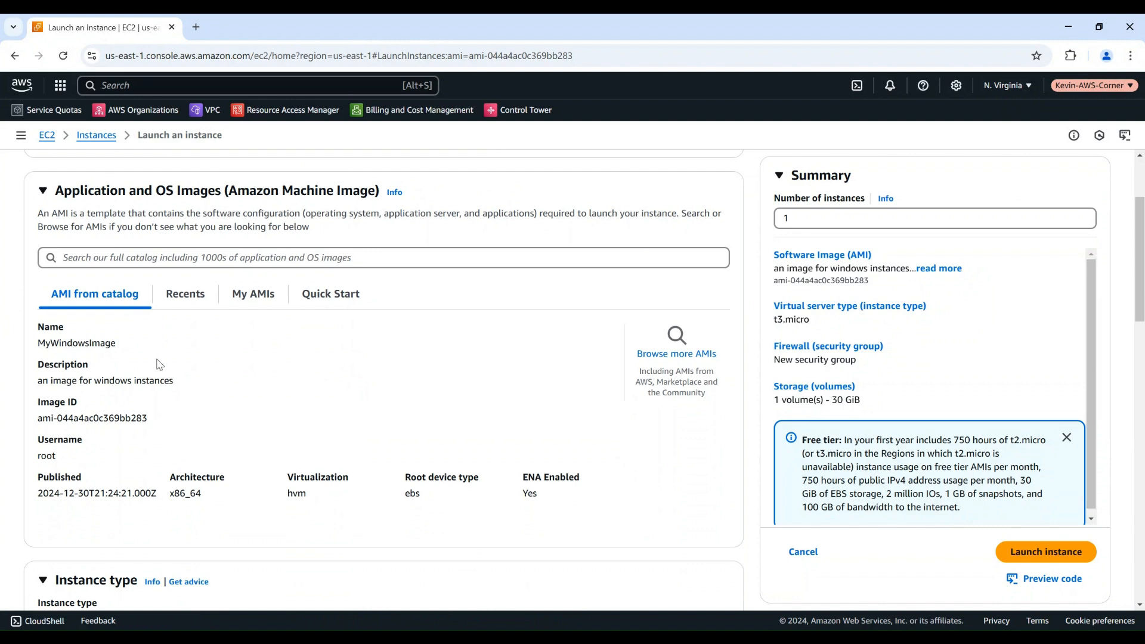
{"action": "mouse_move", "coordinate": [70, 384]}
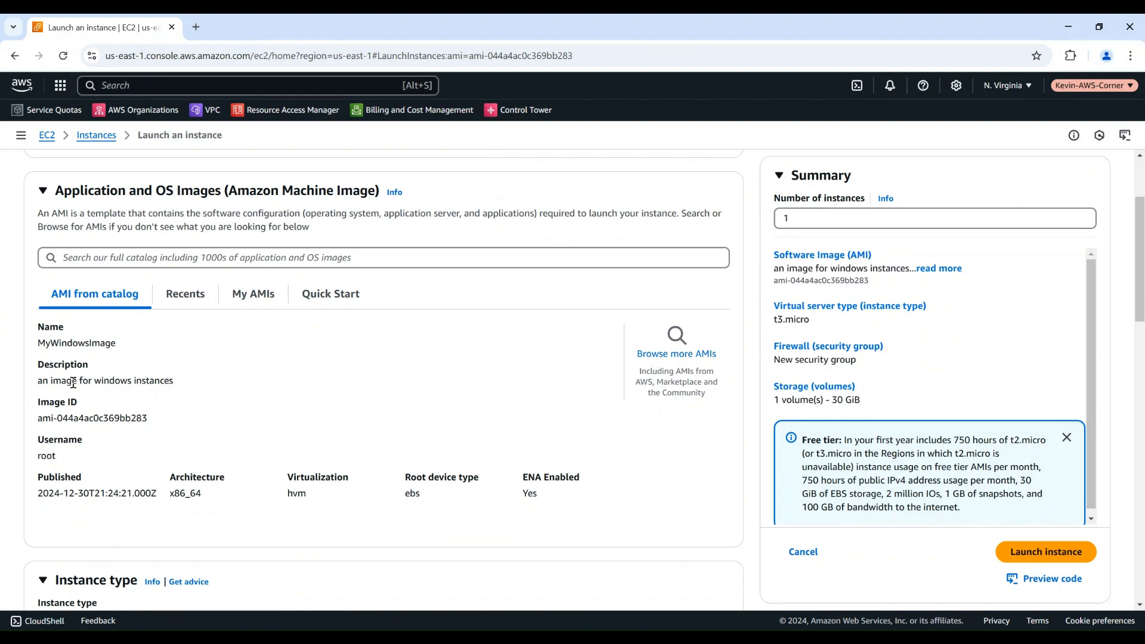
{"action": "scroll", "scroll_direction": "down", "scroll_amount": 3}
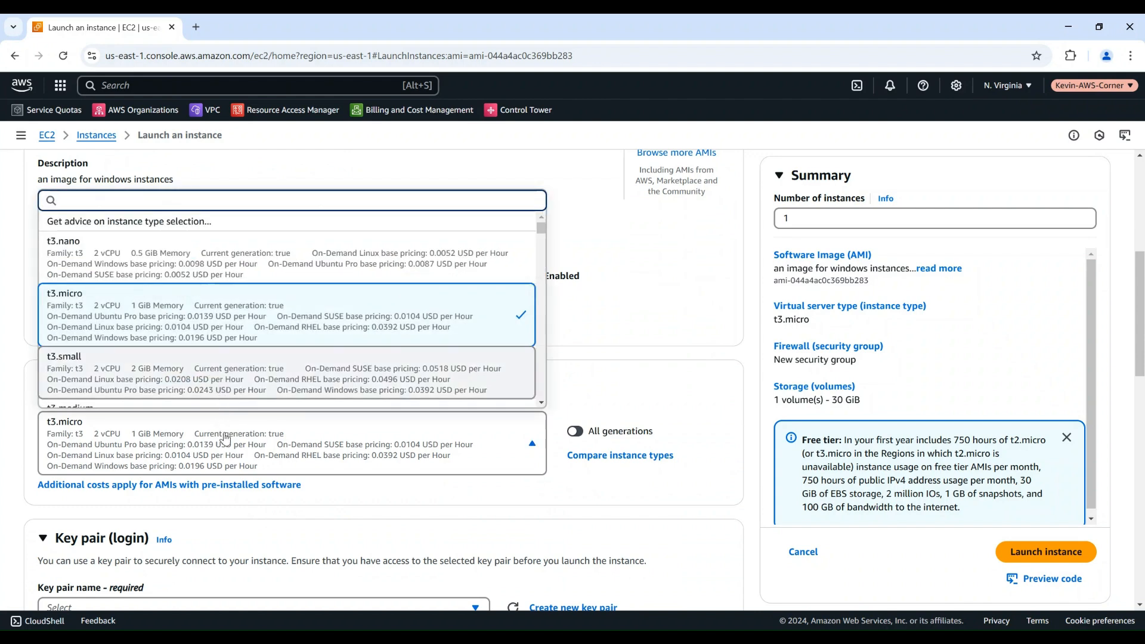
{"action": "left_click", "coordinate": [60, 356]}
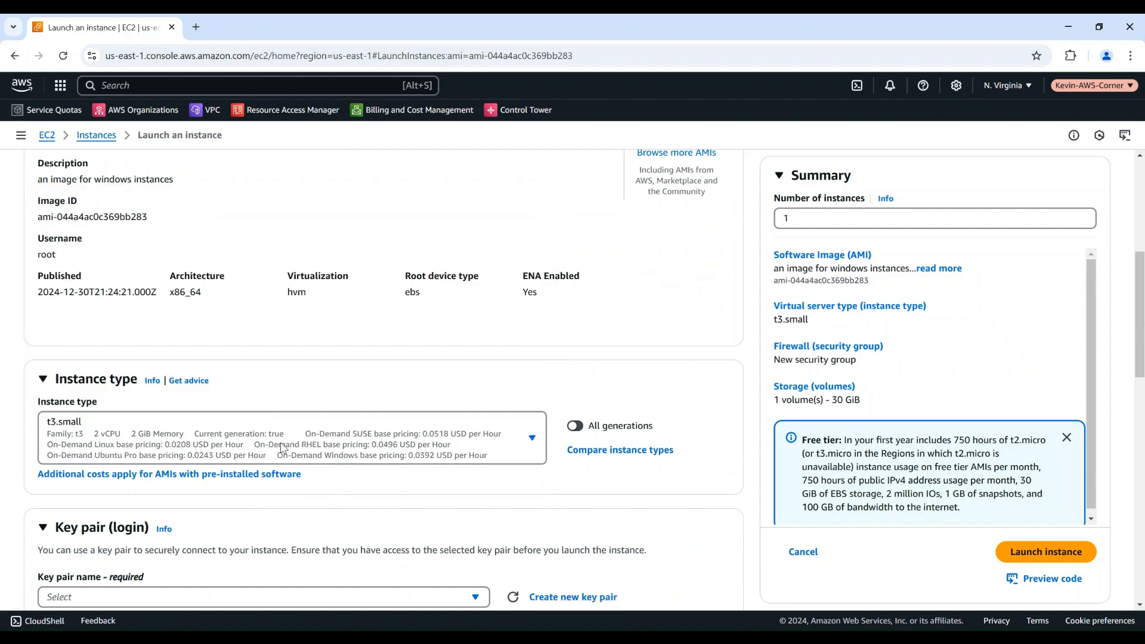
Step: Assign the existing default security group and launch MyWinInstanceFromImage
{"action": "scroll", "scroll_direction": "down", "scroll_amount": 3}
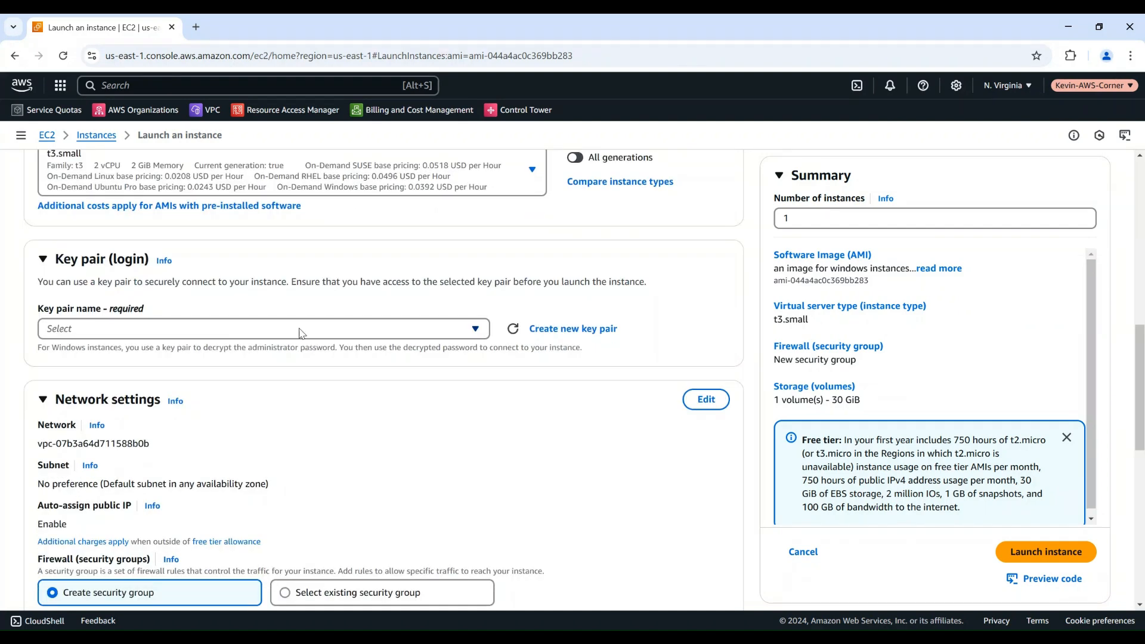
{"action": "left_click", "coordinate": [262, 329]}
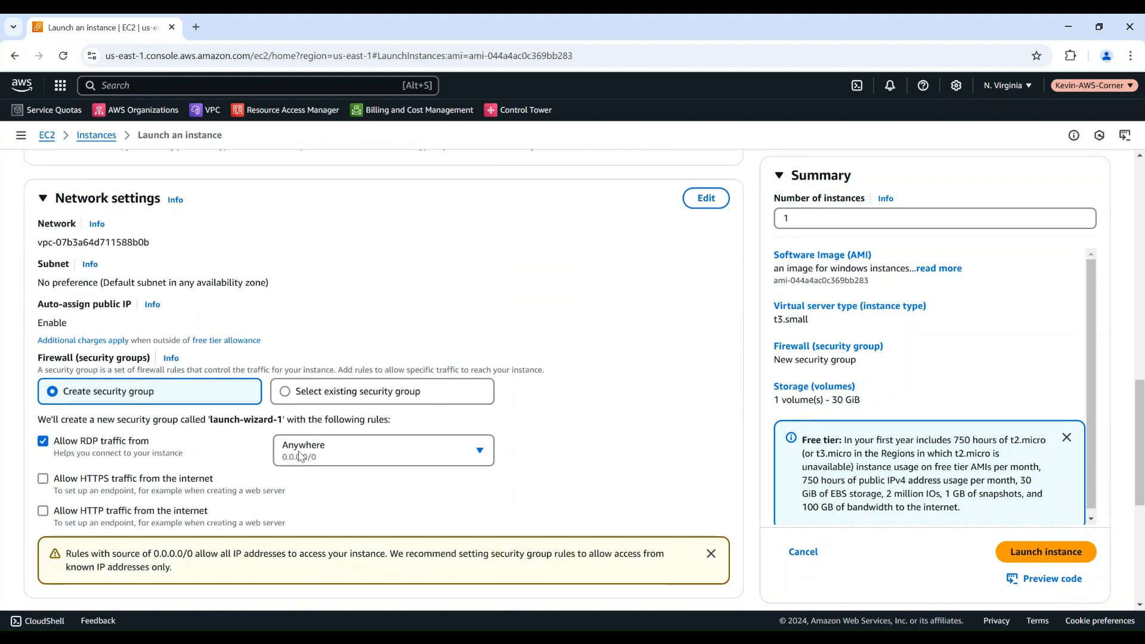
{"action": "scroll", "scroll_direction": "down", "scroll_amount": 3}
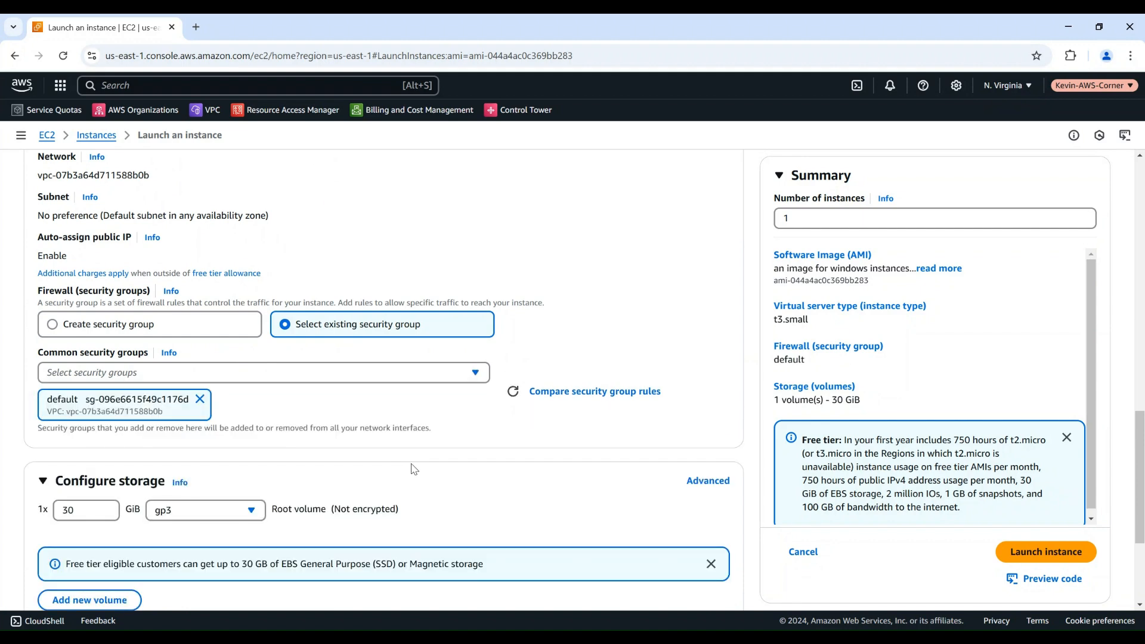
{"action": "scroll", "scroll_direction": "down", "scroll_amount": 3}
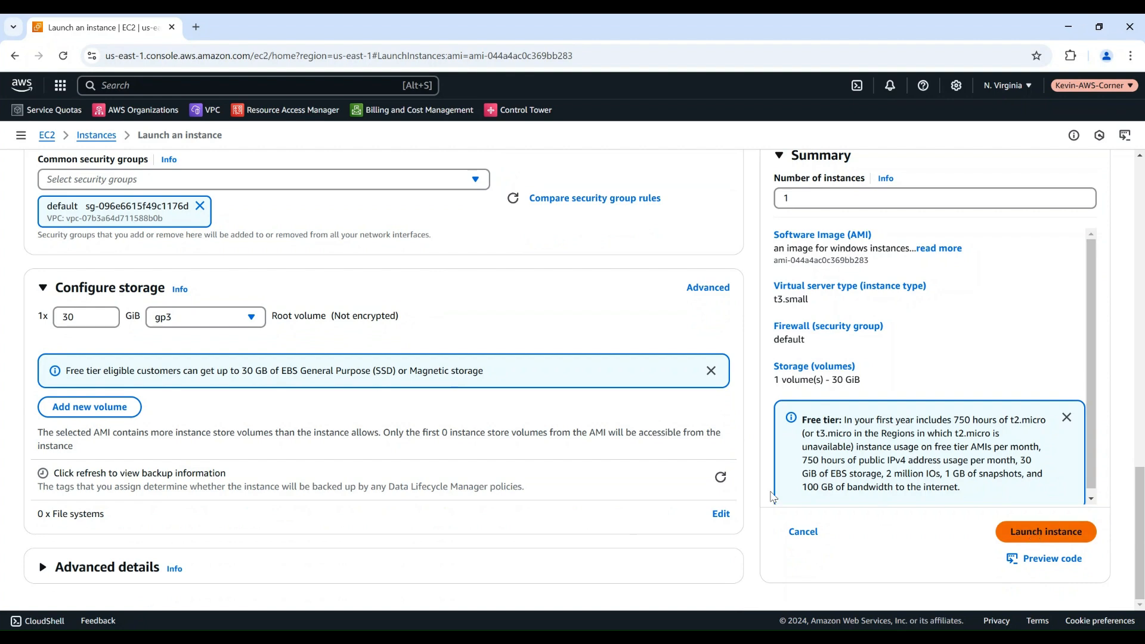
{"action": "left_click", "coordinate": [1045, 532]}
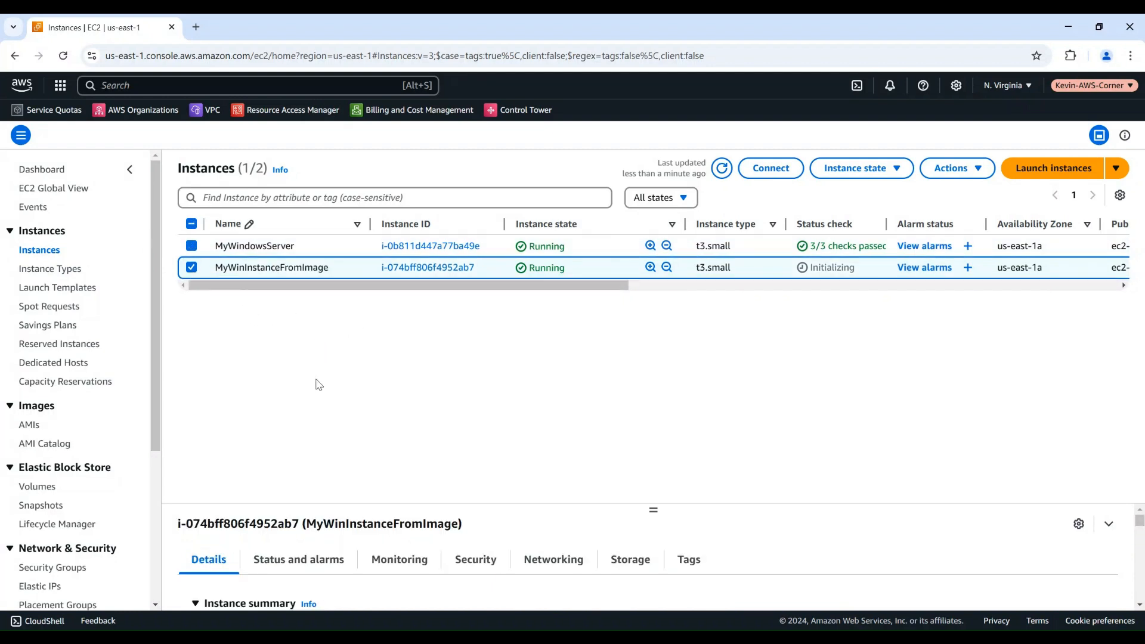
Step: Sort instances by name and choose Connect using Fleet Manager under RDP client for MyWinInstanceFromImage
{"action": "left_click", "coordinate": [227, 224]}
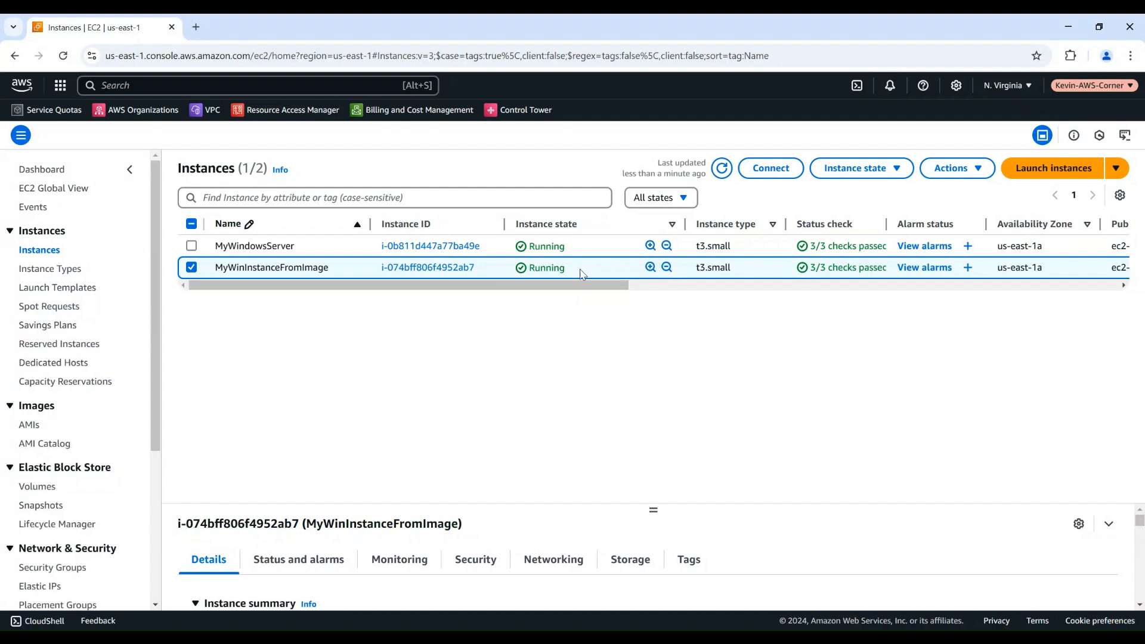
{"action": "left_click", "coordinate": [770, 168]}
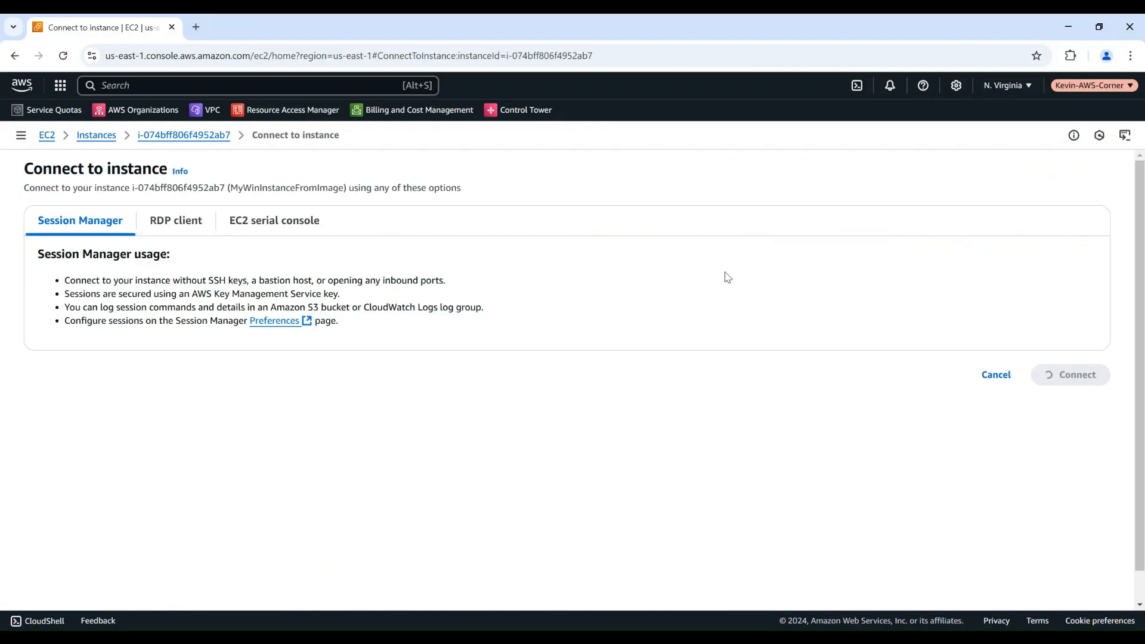
{"action": "left_click", "coordinate": [175, 219]}
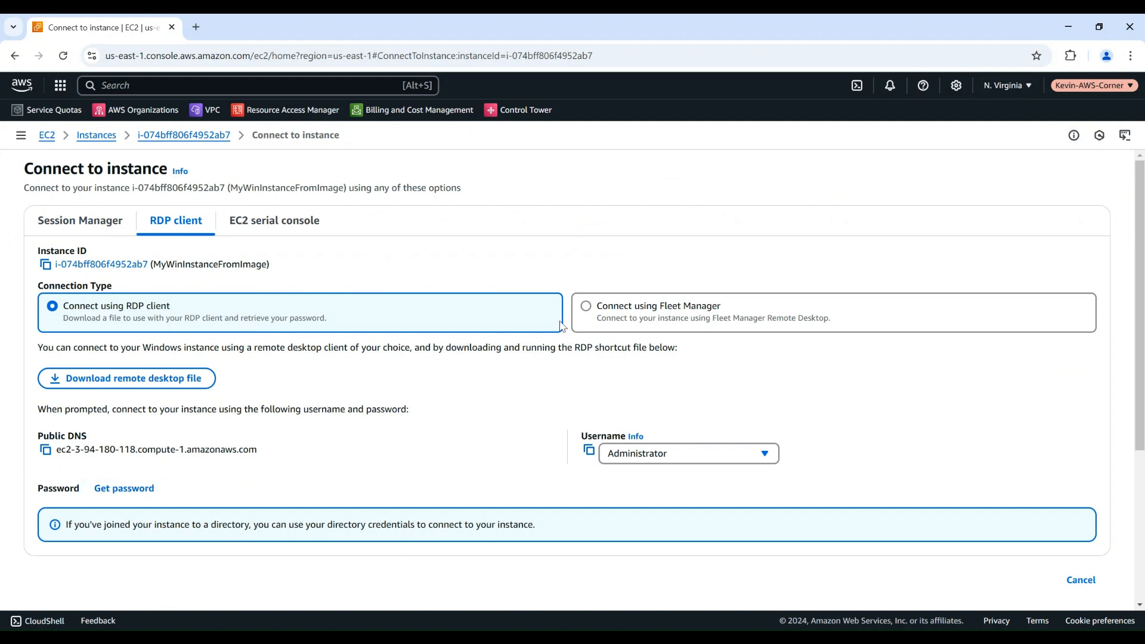
{"action": "left_click", "coordinate": [585, 305]}
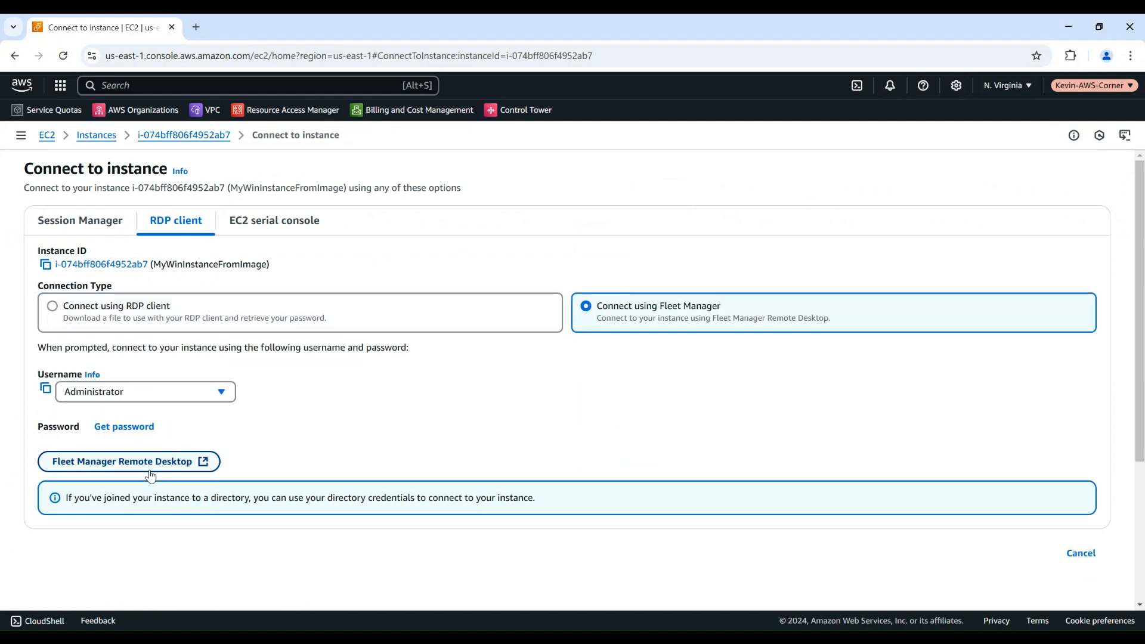
Step: Connect to MyWinInstanceFromImage via Fleet Manager Remote Desktop as Administrator with user credentials
{"action": "left_click", "coordinate": [129, 461]}
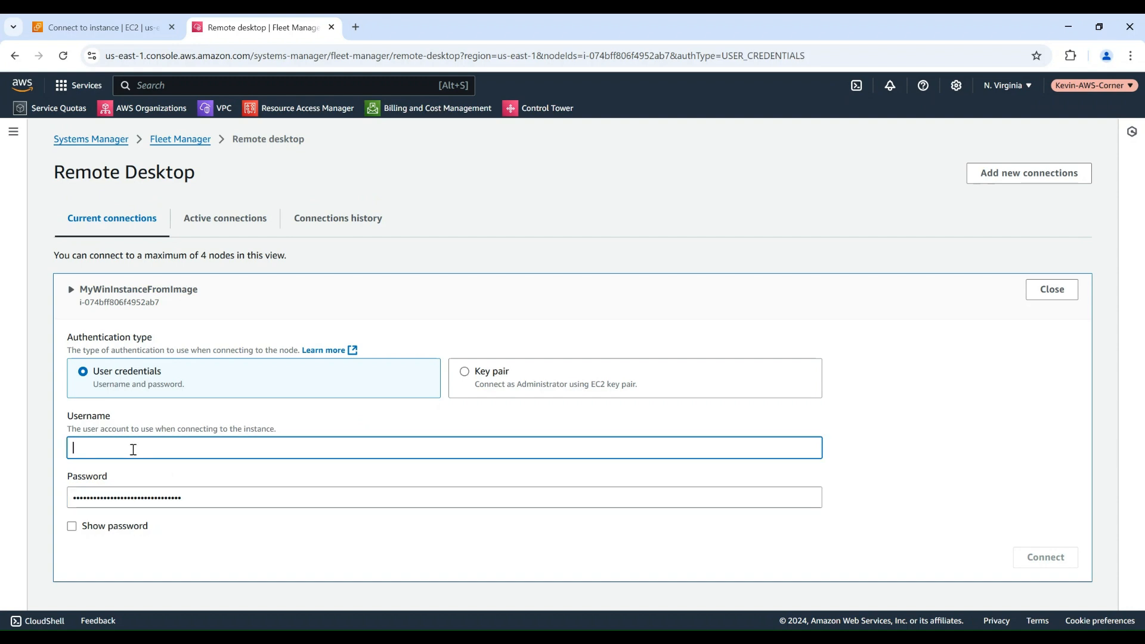
{"action": "type", "text": "Administrator"}
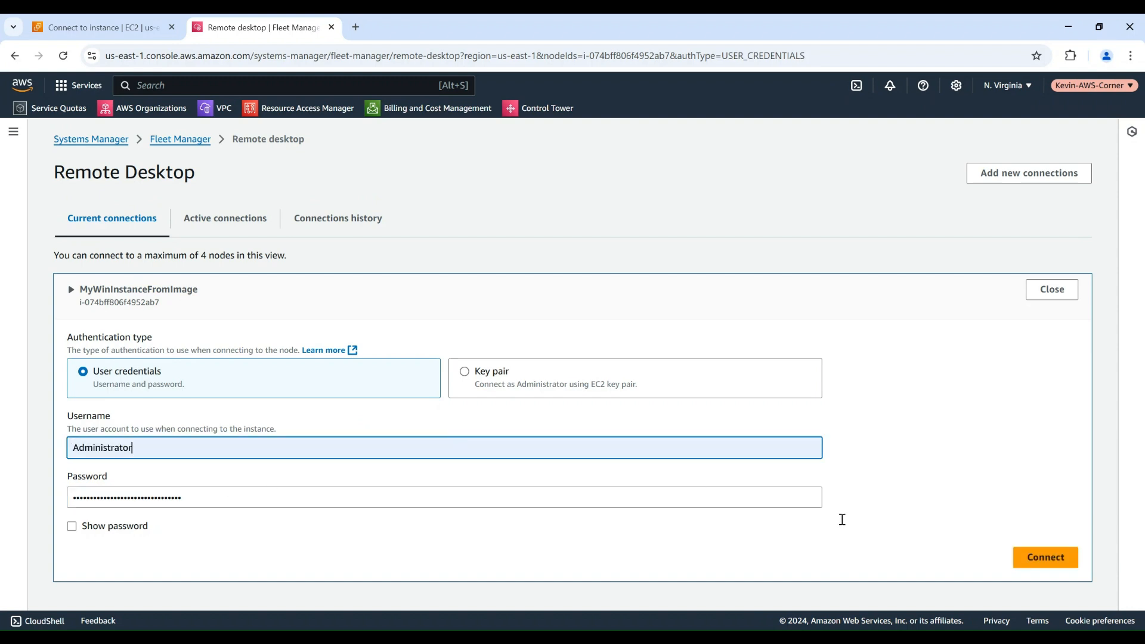
{"action": "left_click", "coordinate": [1047, 556]}
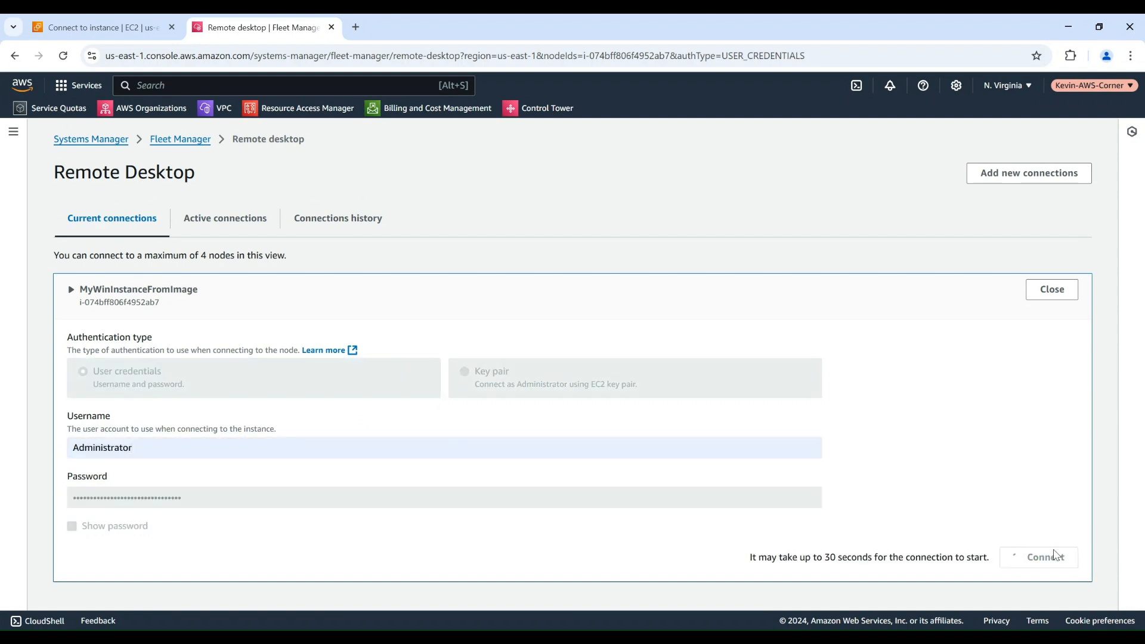
{"action": "left_click", "coordinate": [1044, 557]}
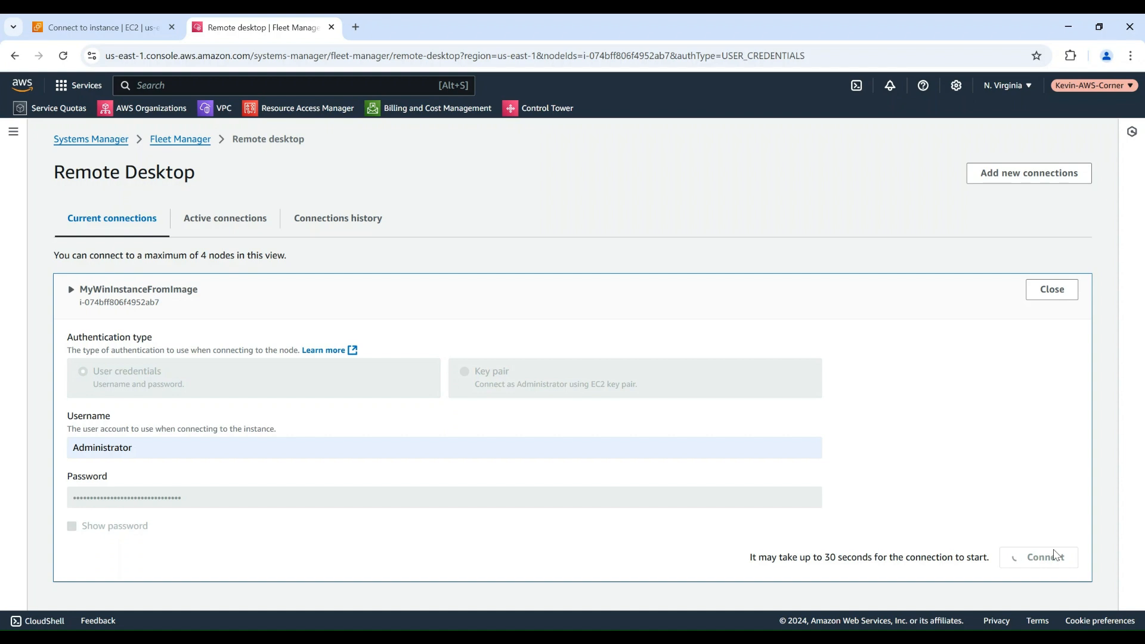
{"action": "left_click", "coordinate": [1044, 557]}
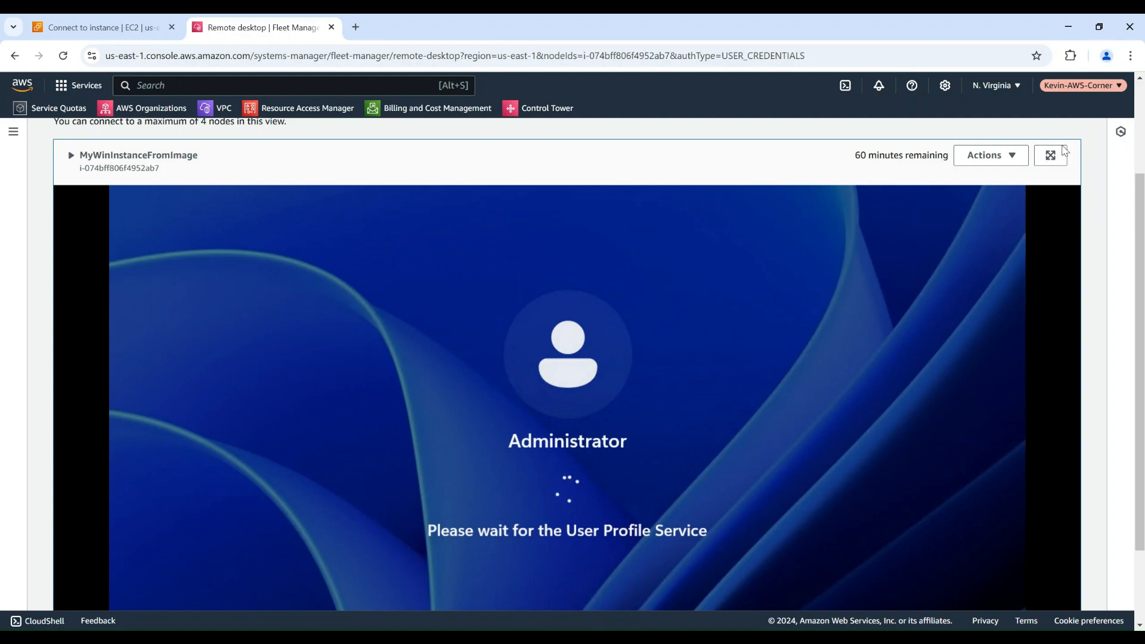
Step: Launch the preinstalled Chrome on the full-screen remote desktop and load its 'Create an AMI' bookmark
{"action": "left_click", "coordinate": [1049, 155]}
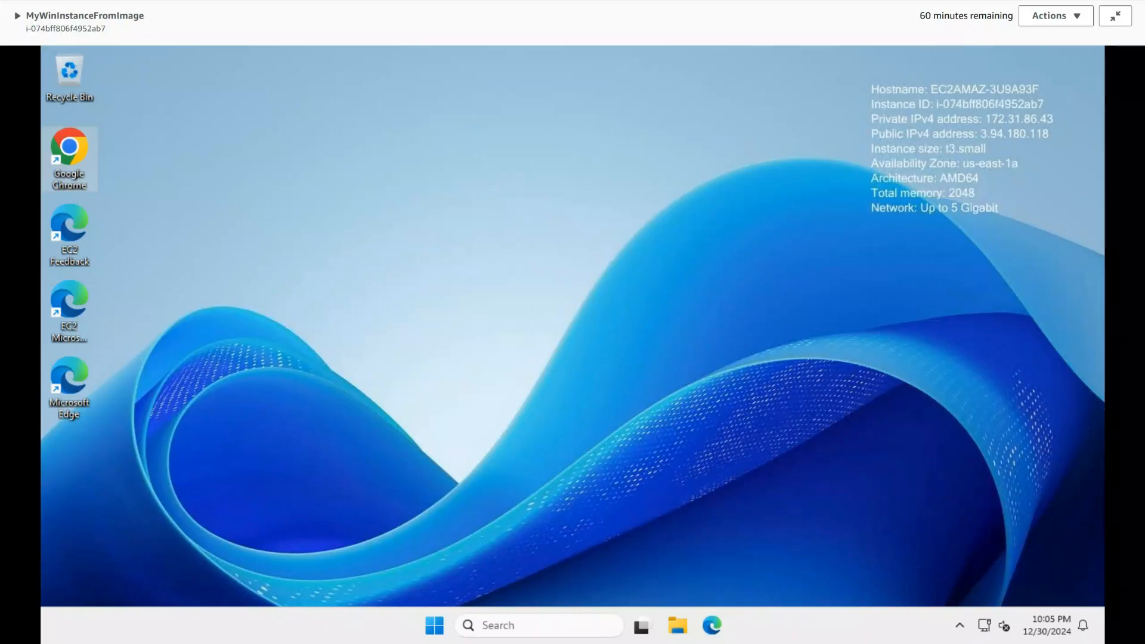
{"action": "mouse_move", "coordinate": [124, 128]}
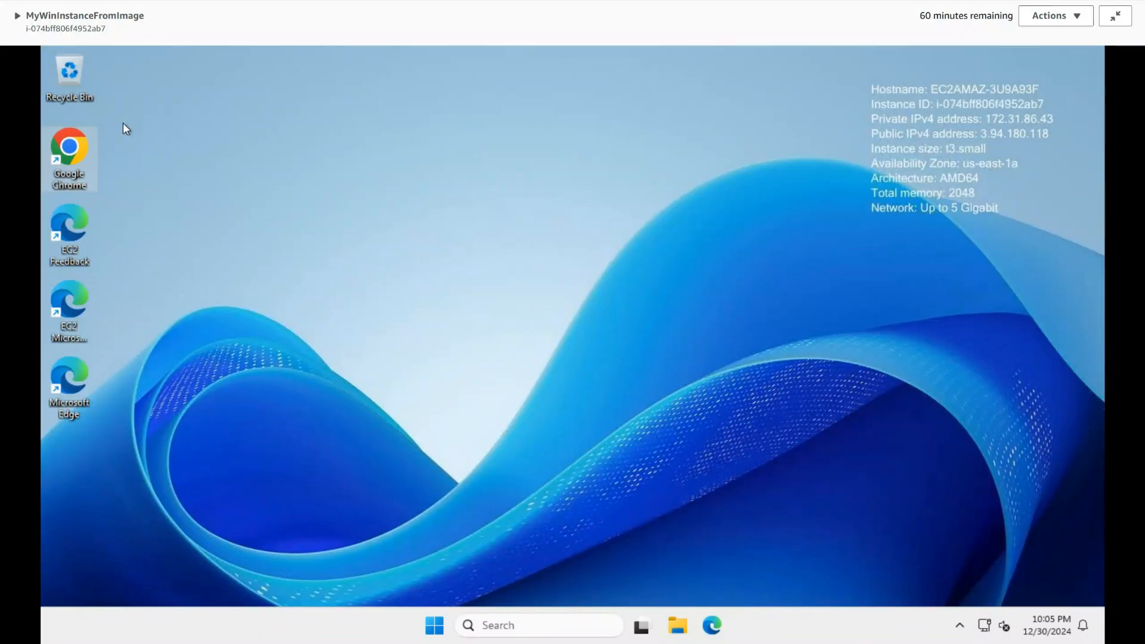
{"action": "mouse_move", "coordinate": [55, 164]}
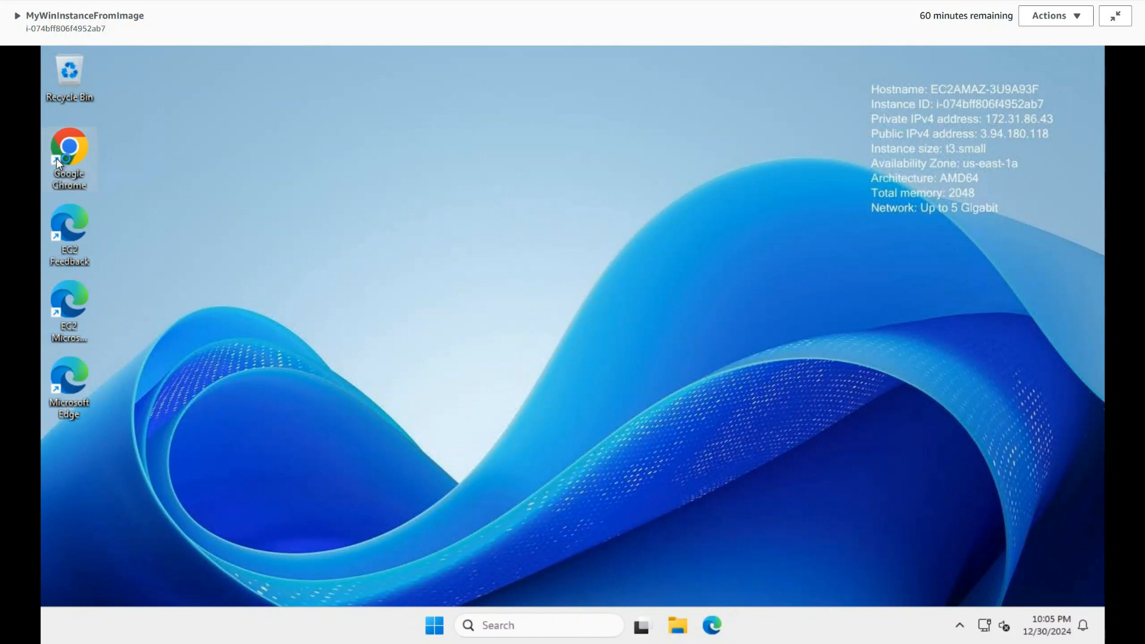
{"action": "double_click", "coordinate": [69, 145]}
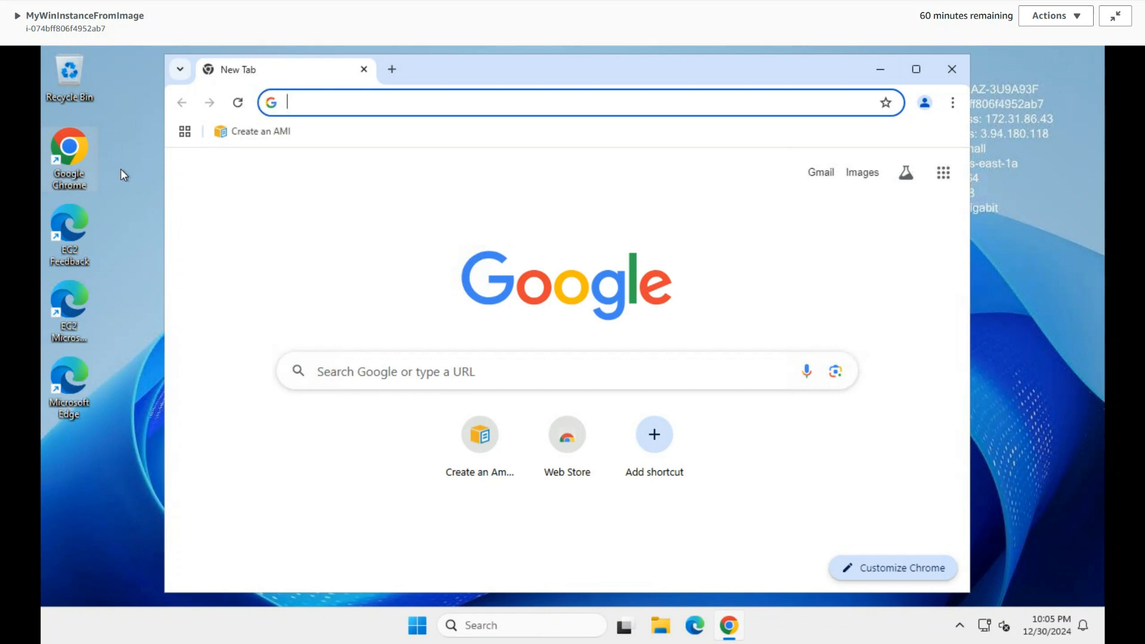
{"action": "mouse_move", "coordinate": [261, 138]}
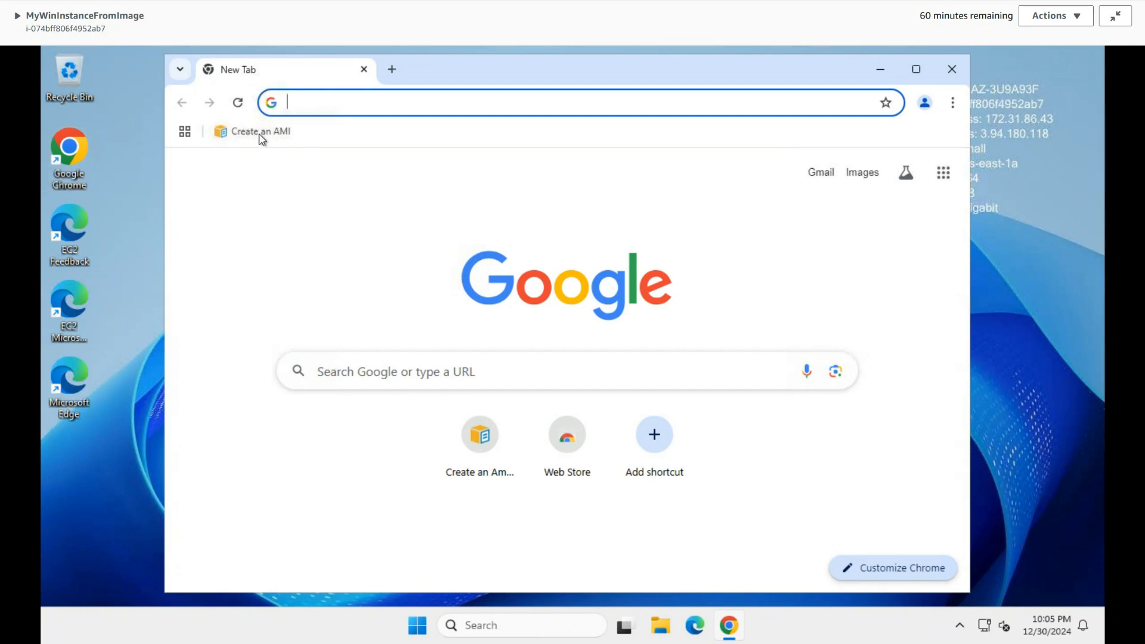
{"action": "left_click", "coordinate": [257, 131]}
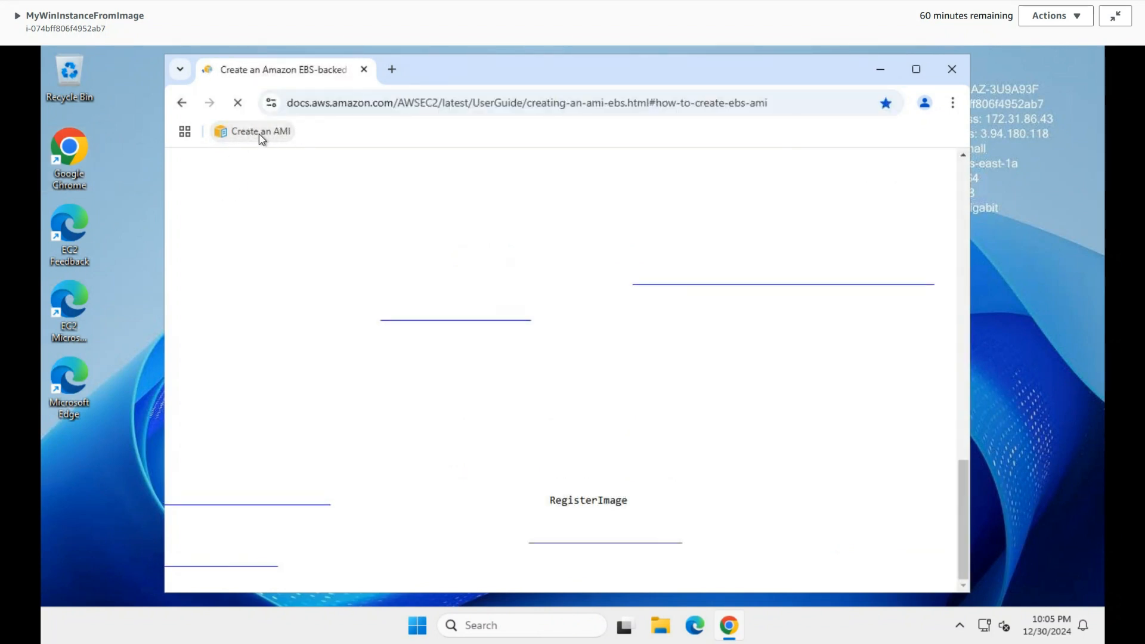